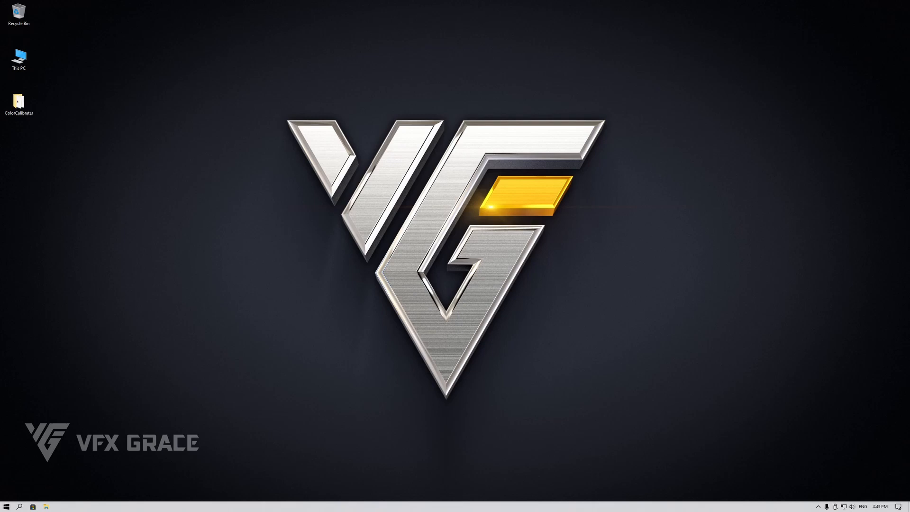
Run the darktable-3.2.1 installer from the ColorCalibrater folder through to Finish
double_click(18, 102)
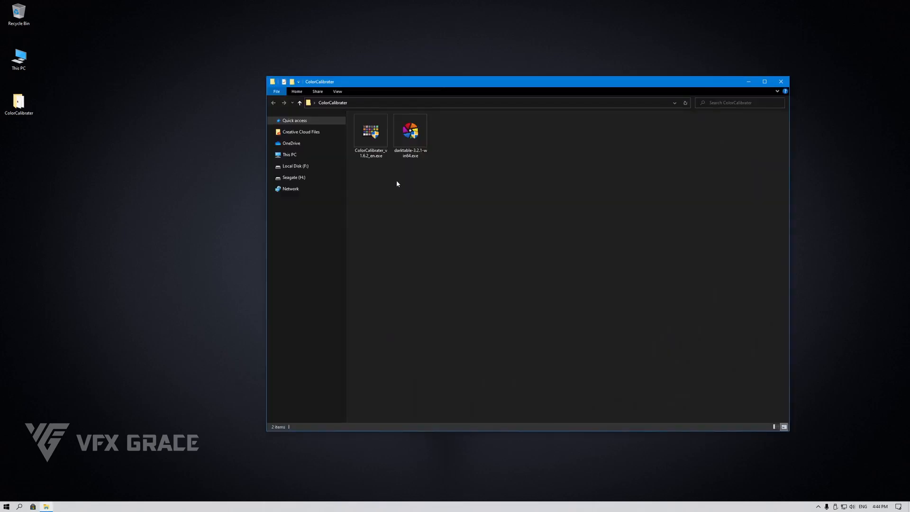
mouse_move(409, 179)
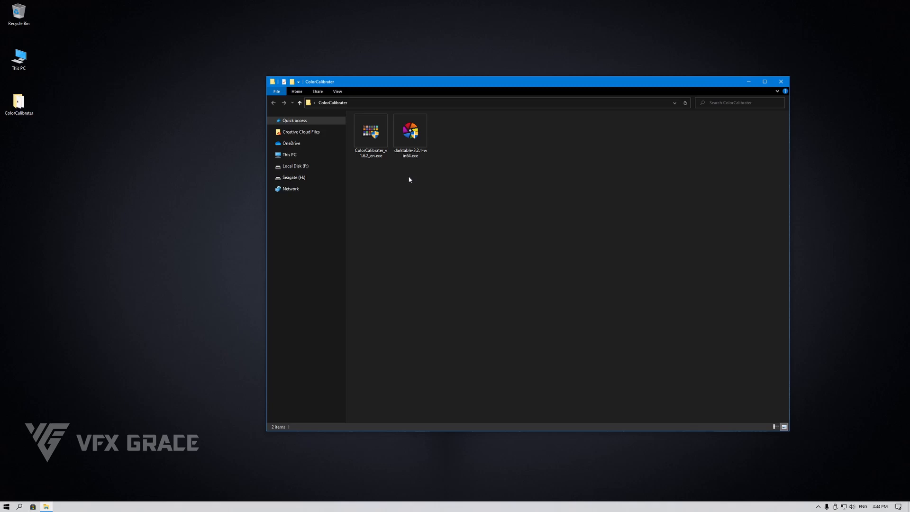
left_click(409, 130)
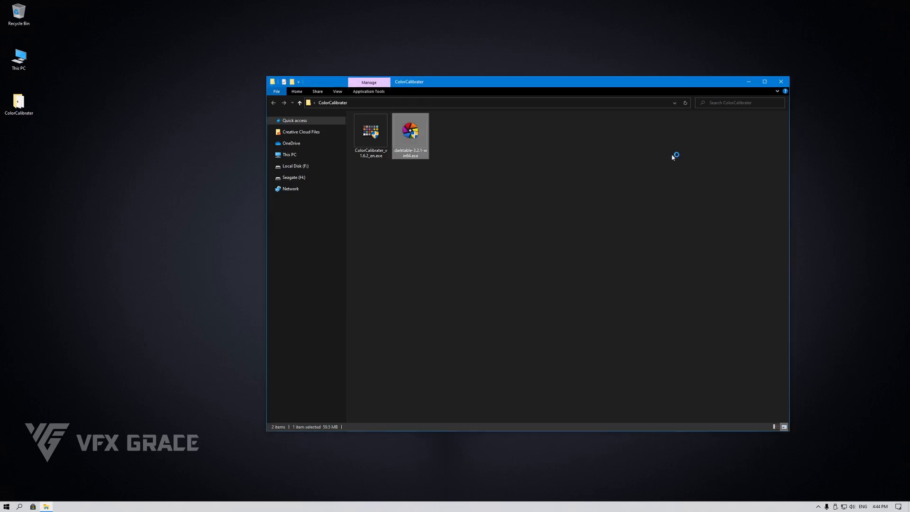
double_click(410, 131)
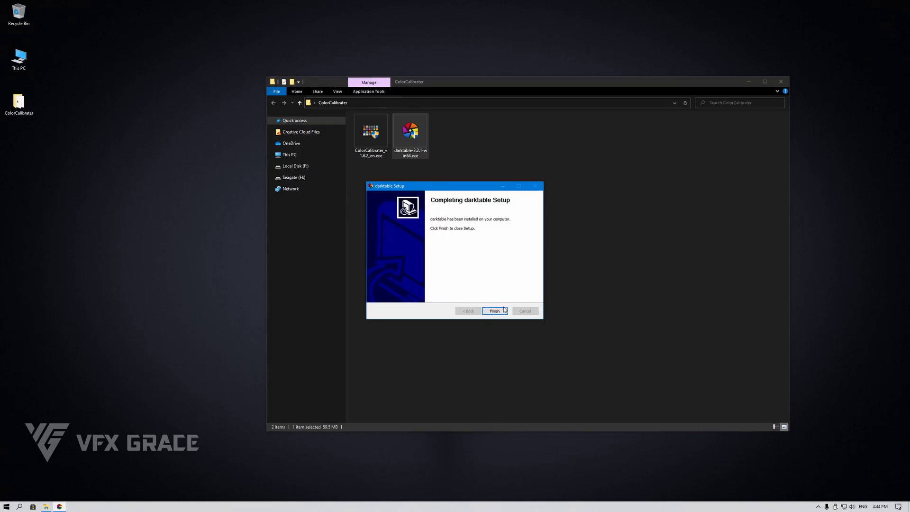
left_click(494, 310)
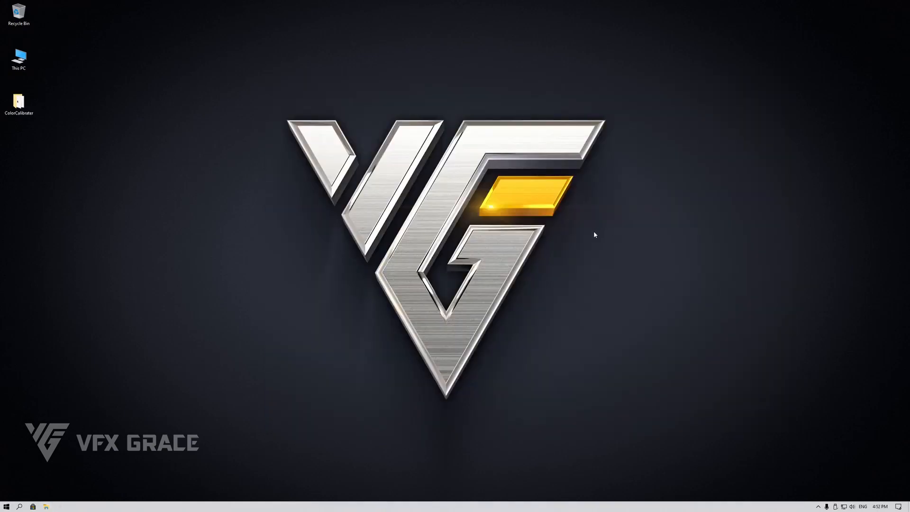
mouse_move(165, 347)
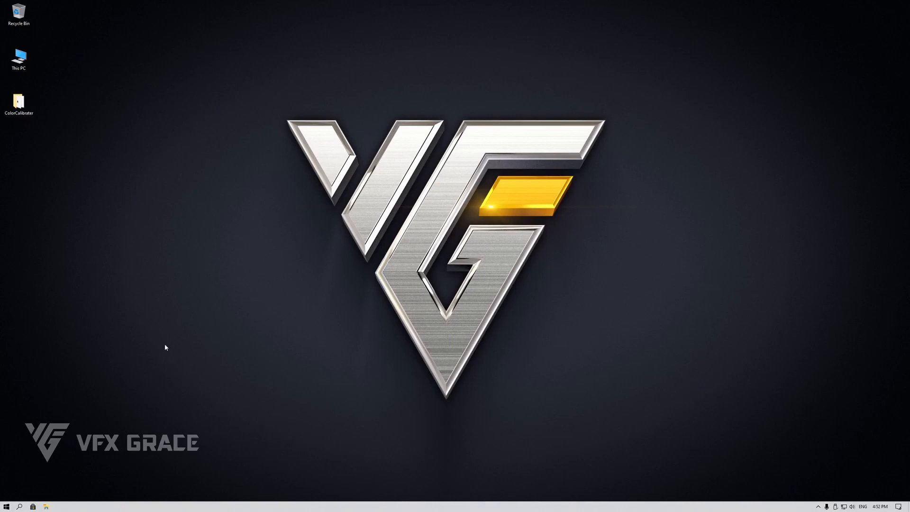
mouse_move(636, 222)
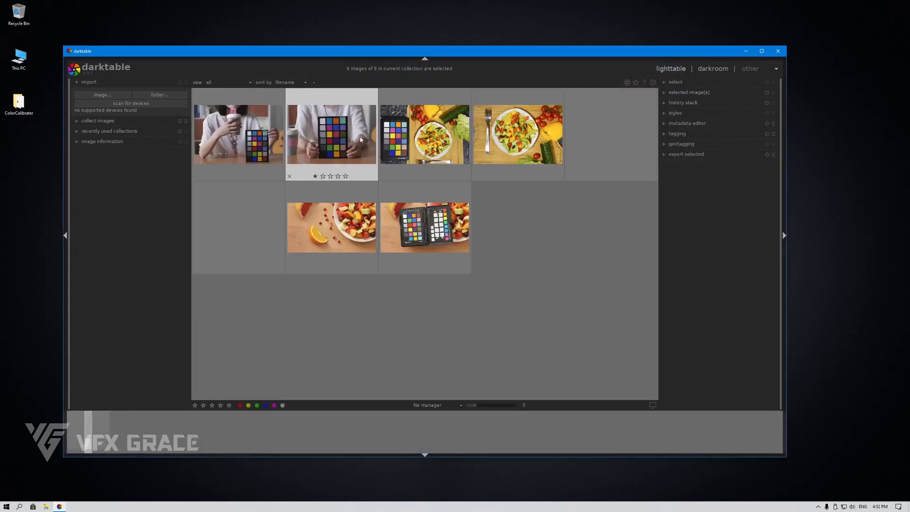
left_click(331, 133)
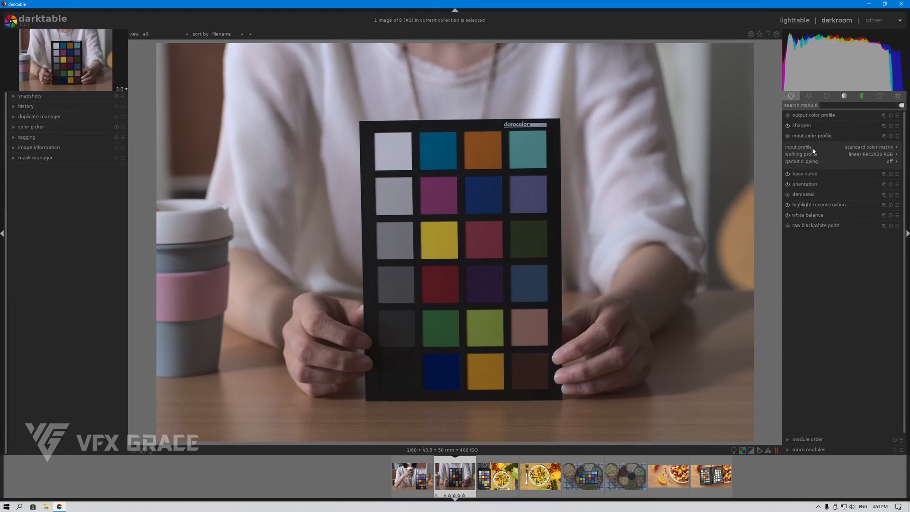
left_click(811, 135)
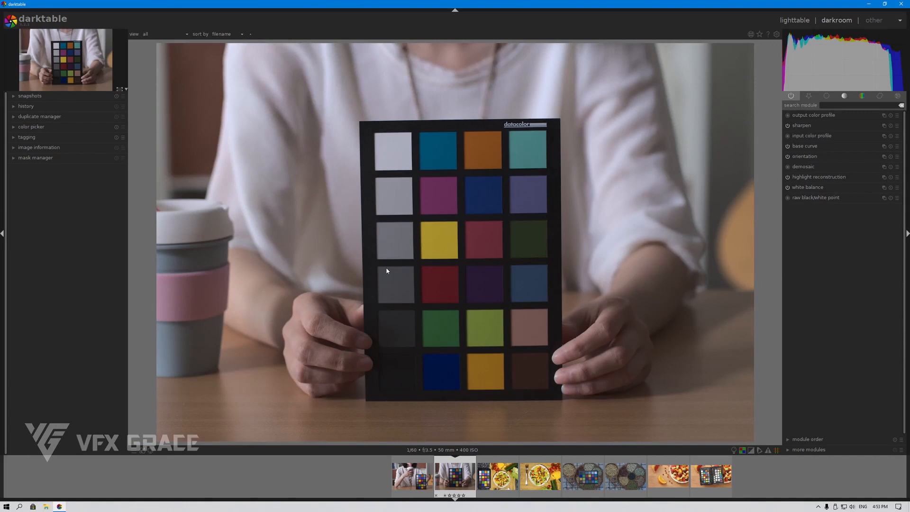
left_click(812, 135)
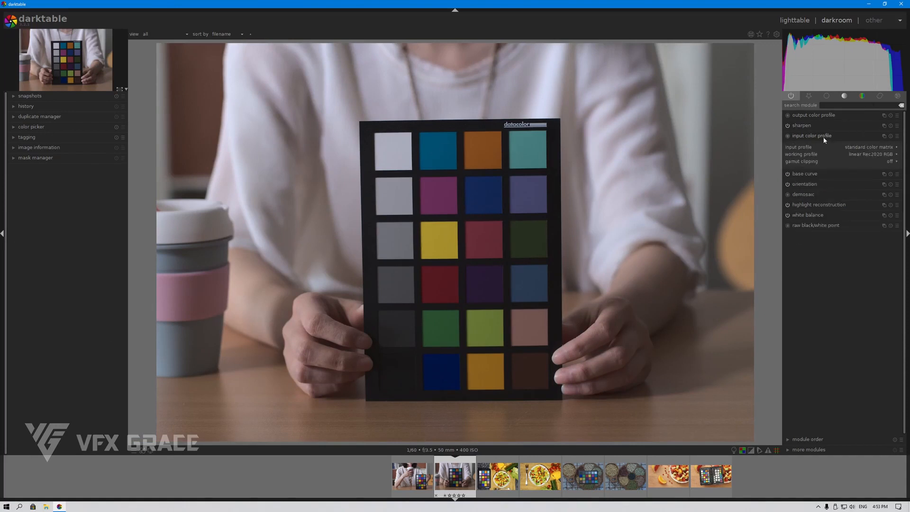
left_click(811, 135)
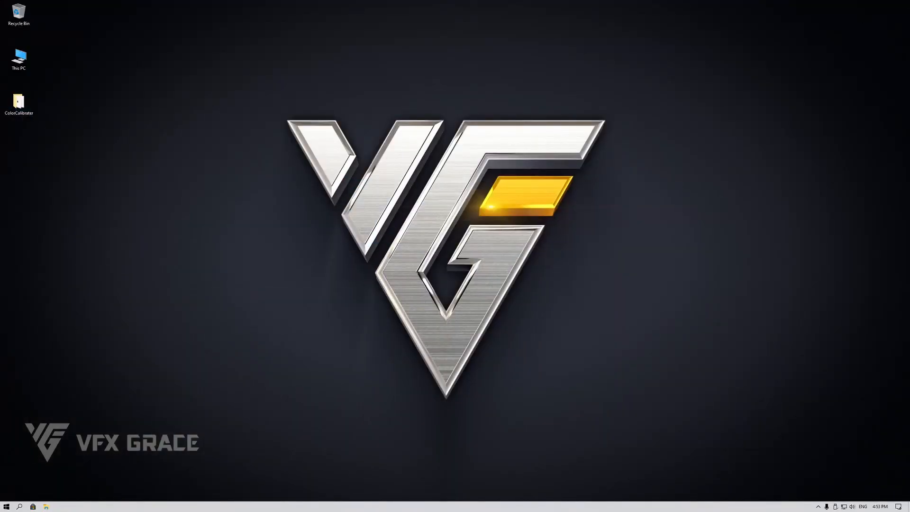
Install the ColorCalibrator plug-in for darktable 3.2.1 at darktable's existing install path
double_click(18, 101)
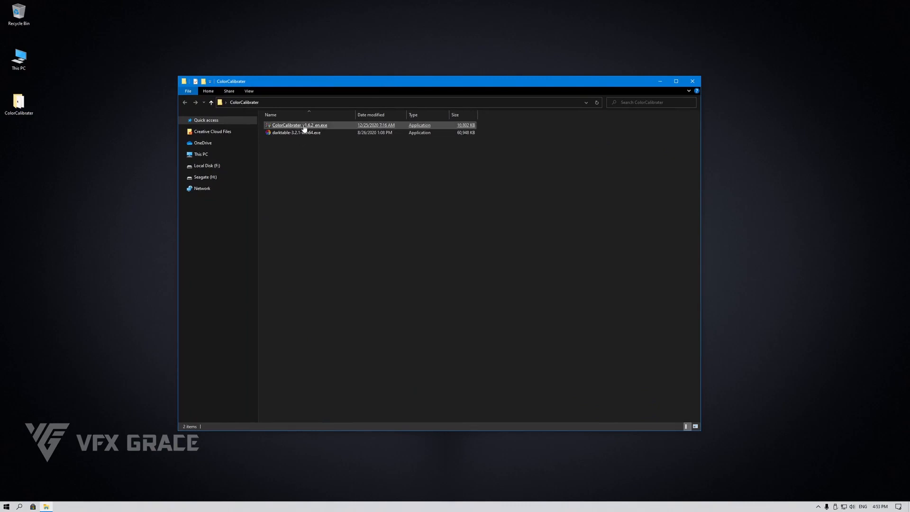
double_click(300, 125)
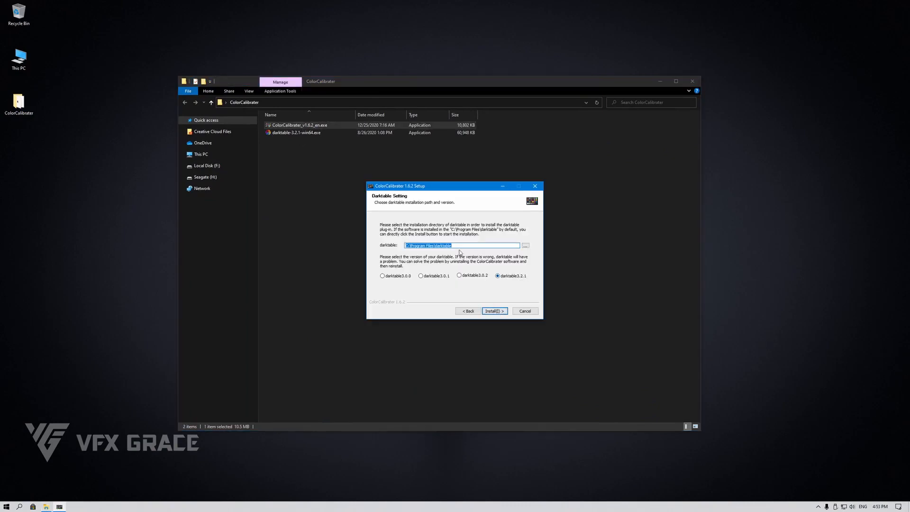
left_click(493, 311)
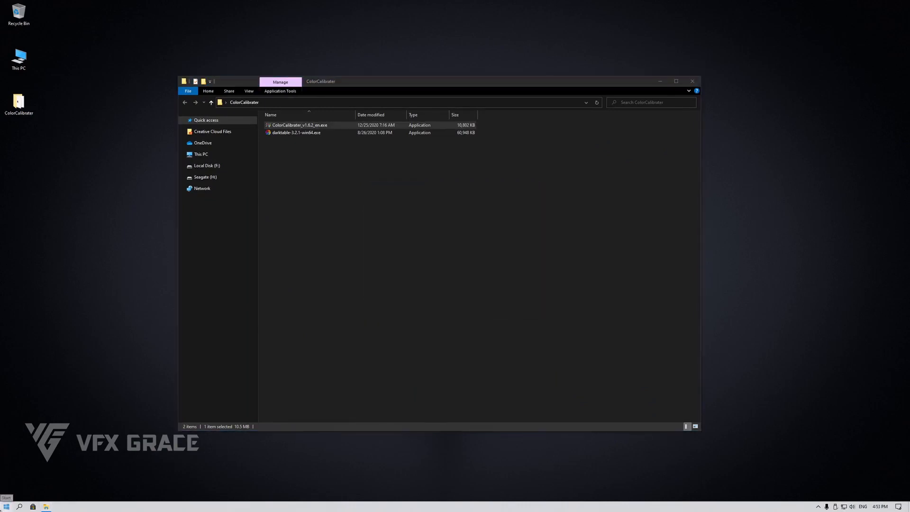
double_click(295, 132)
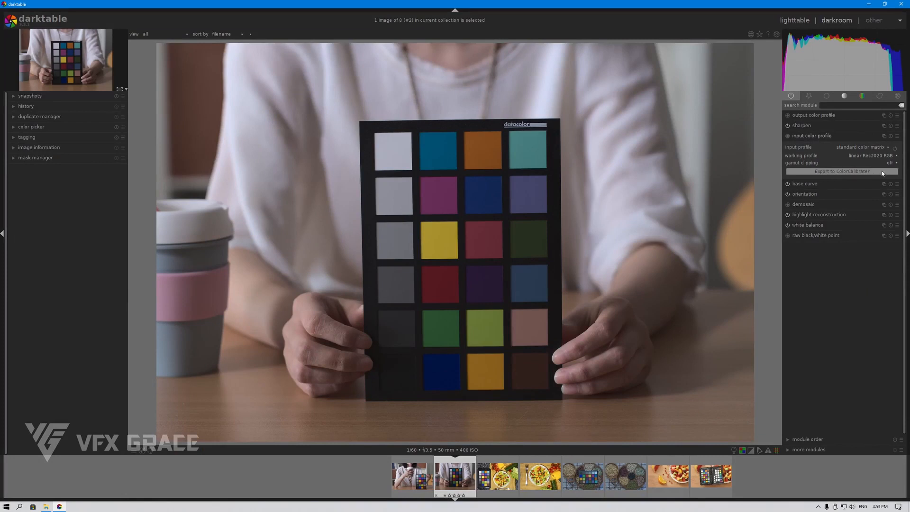
mouse_move(535, 397)
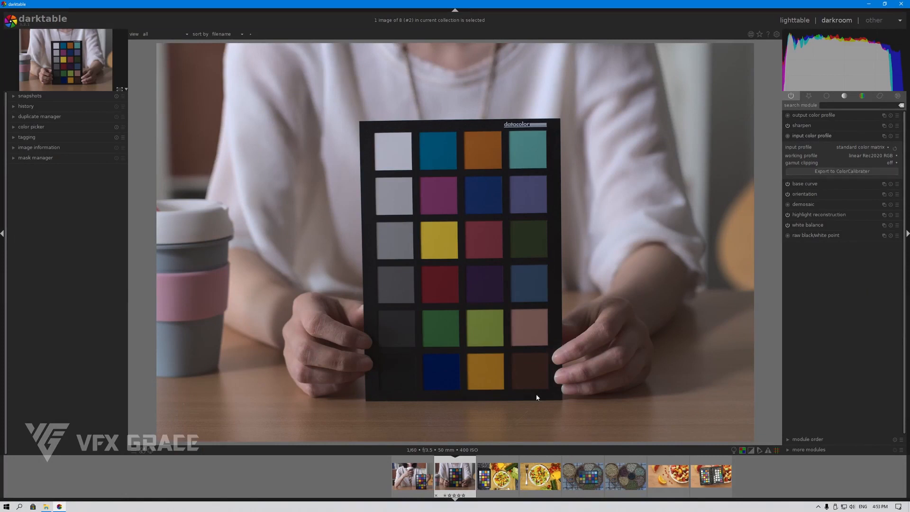
mouse_move(842, 170)
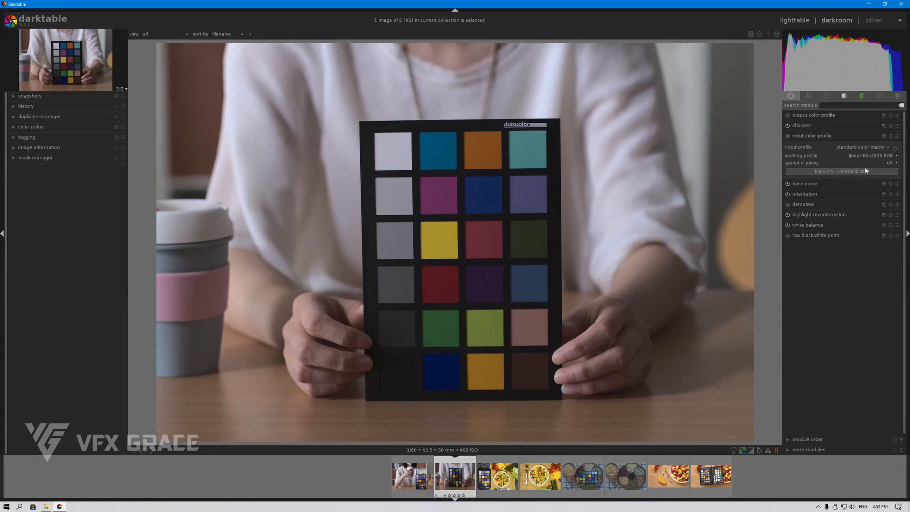
mouse_move(701, 267)
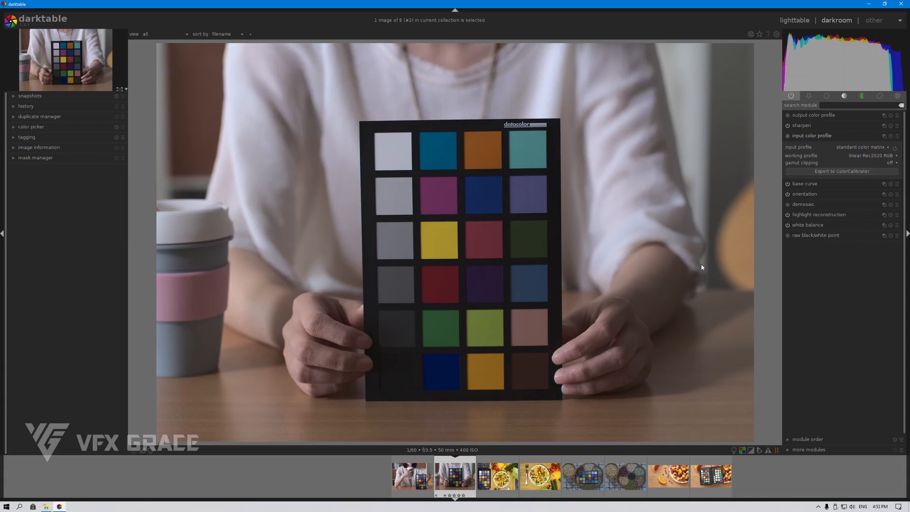
mouse_move(898, 169)
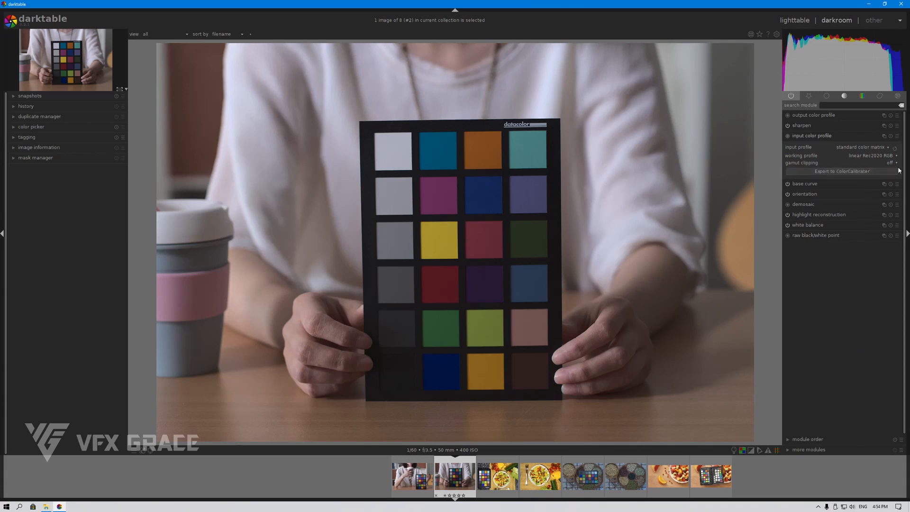
left_click(842, 171)
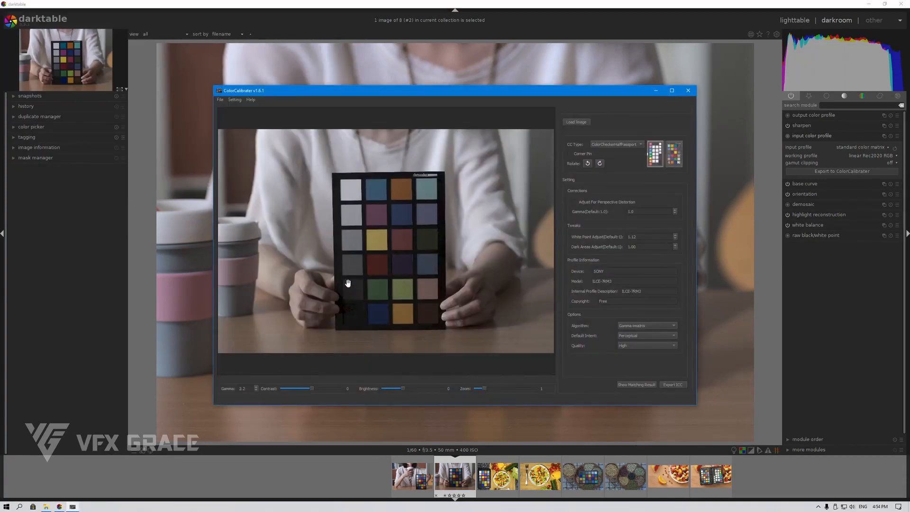
mouse_move(688, 91)
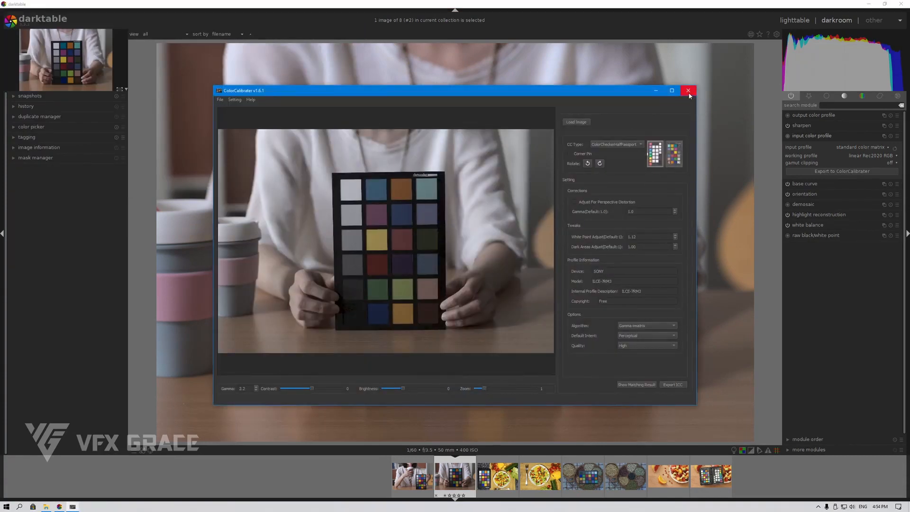
left_click(688, 91)
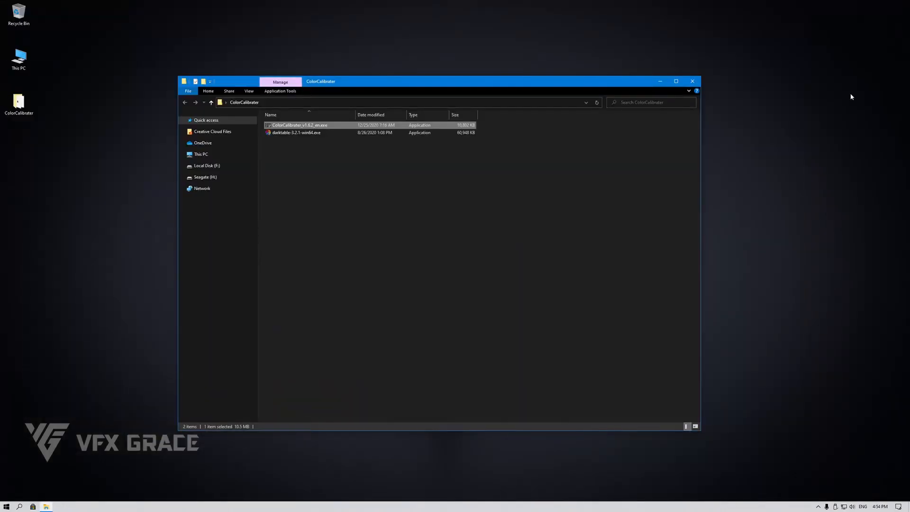
mouse_move(845, 110)
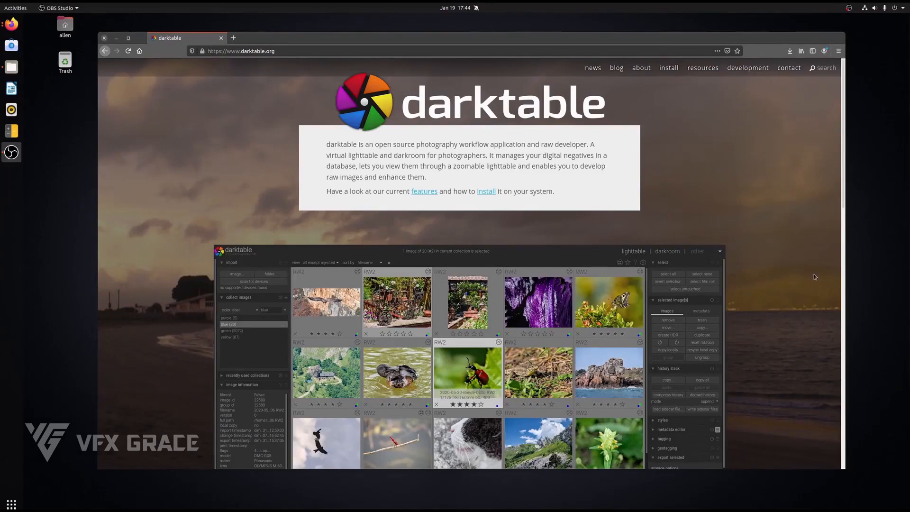
mouse_move(486, 191)
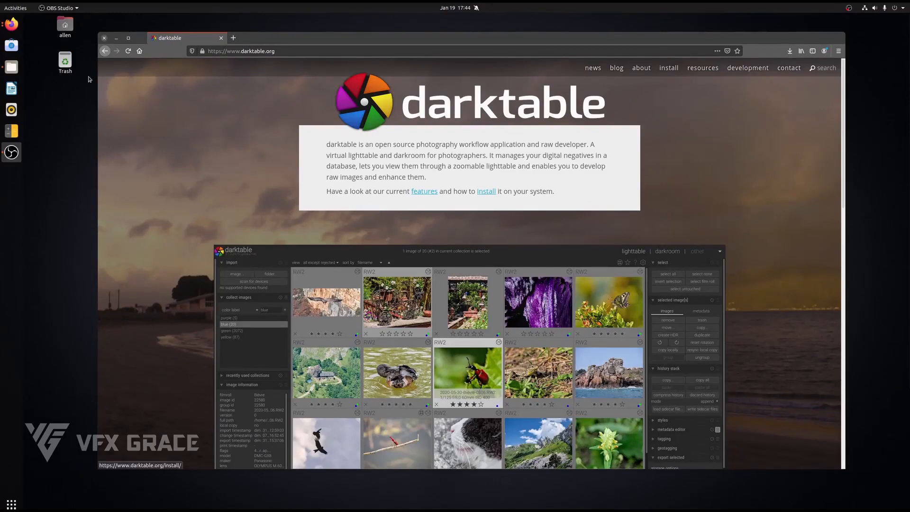
Go from darktable's install page to the latest release's third-party package page
left_click(486, 191)
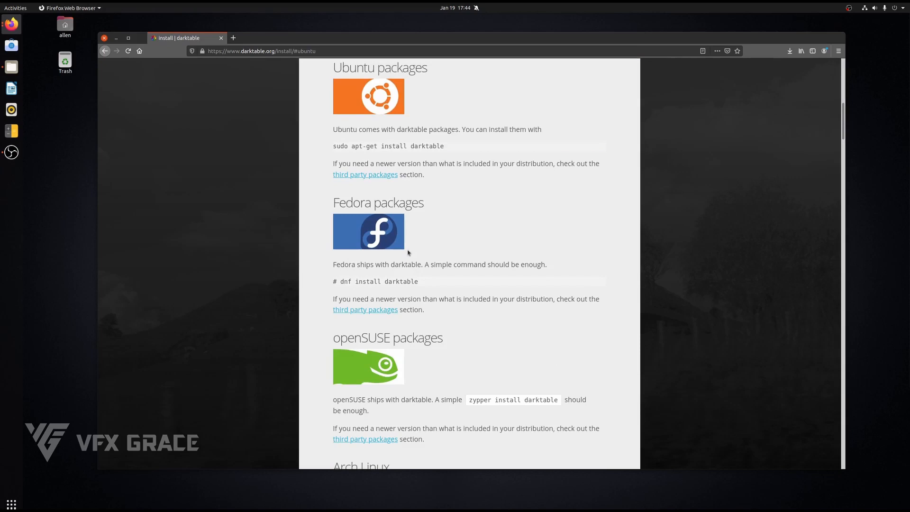
mouse_move(583, 209)
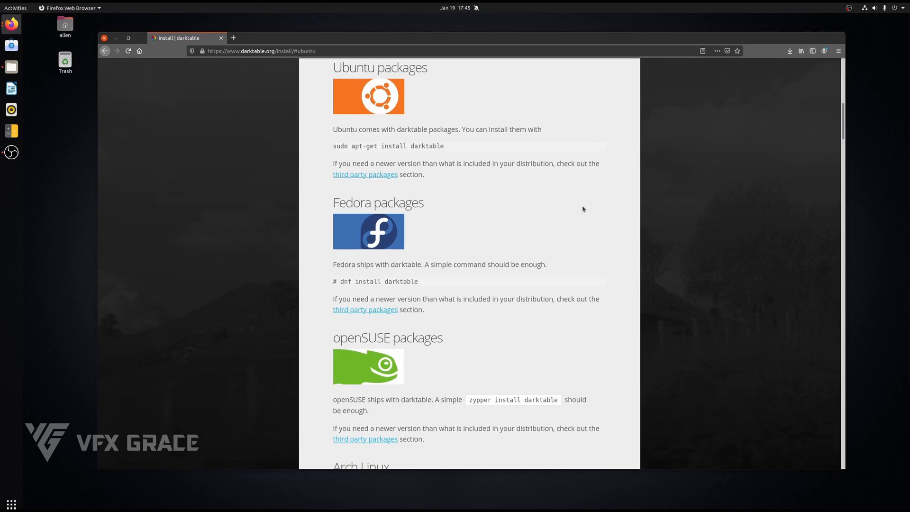
mouse_move(470, 147)
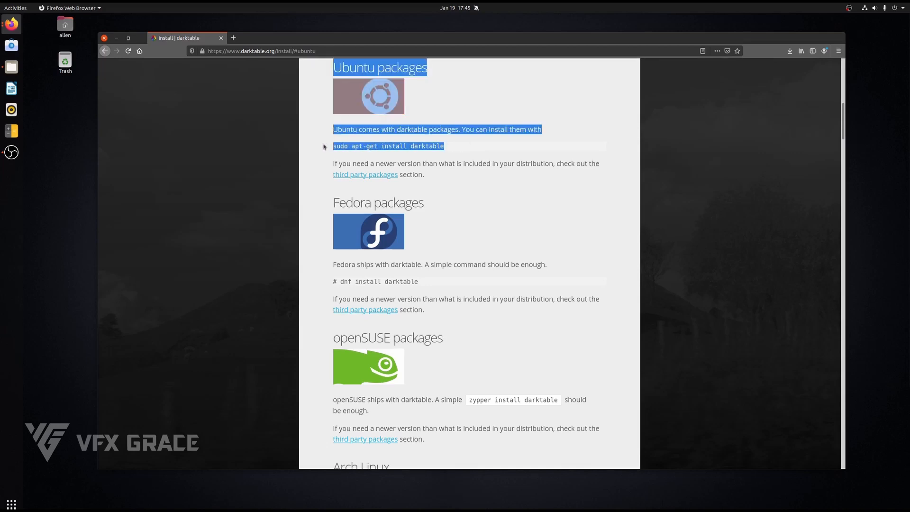
left_click(364, 174)
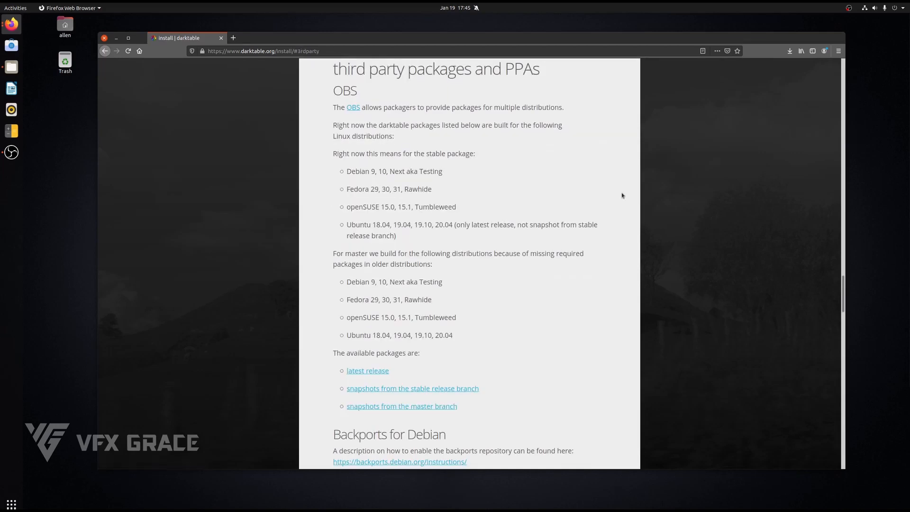
scroll("down", 3)
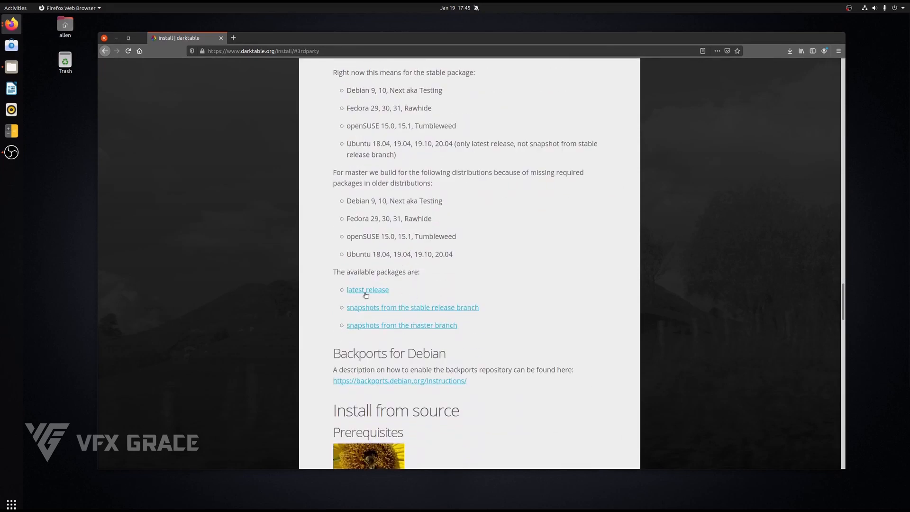
left_click(367, 289)
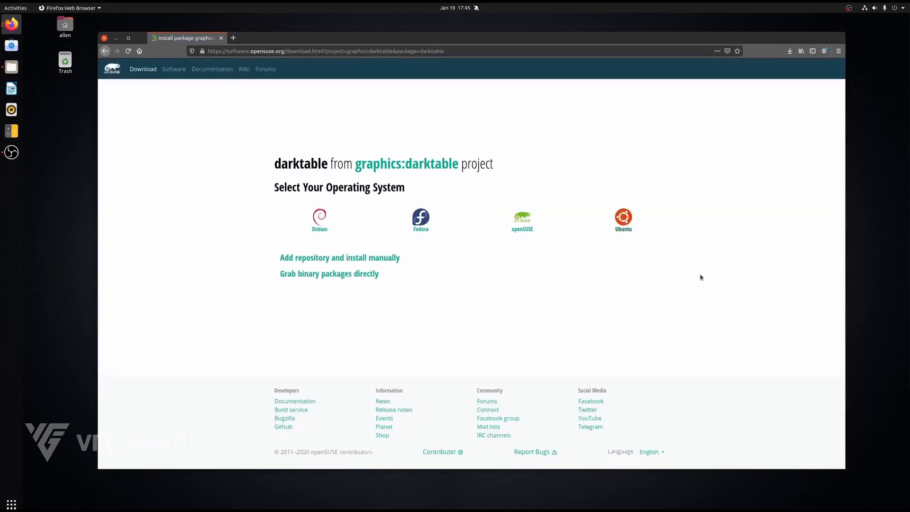
Download darktable_3.4.0-1.1_amd64.deb for xUbuntu 20.04 from the binary packages list
left_click(339, 257)
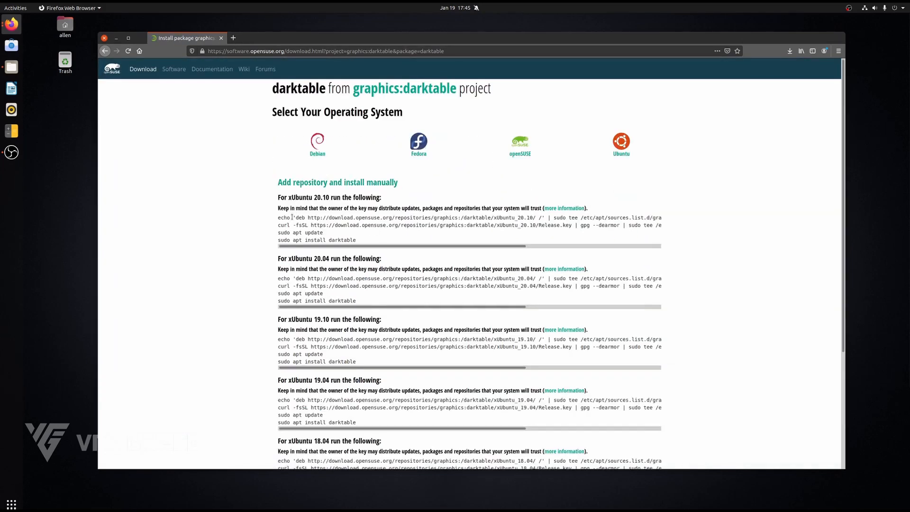
scroll("down", 3)
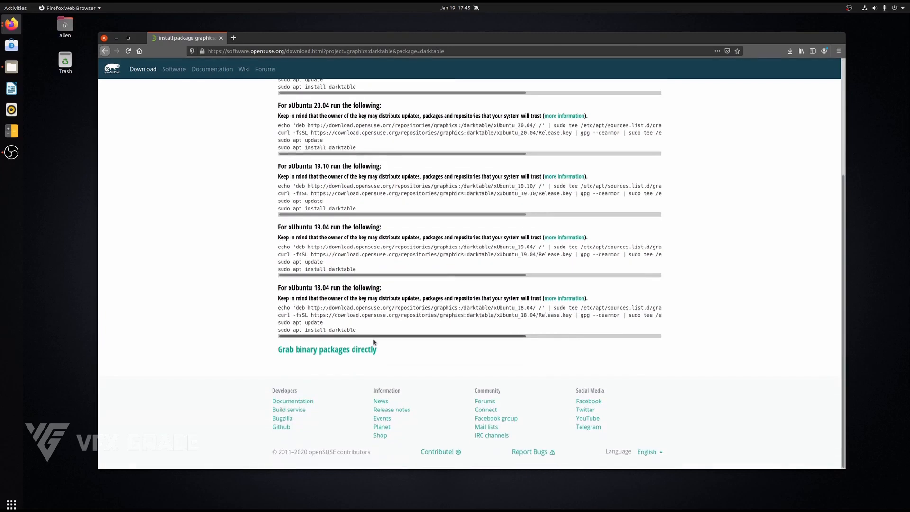
scroll("down", 3)
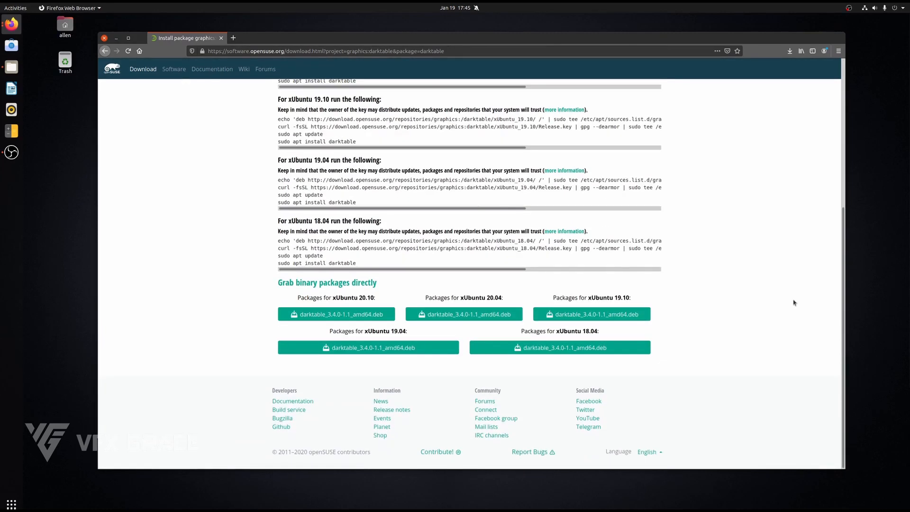
mouse_move(464, 313)
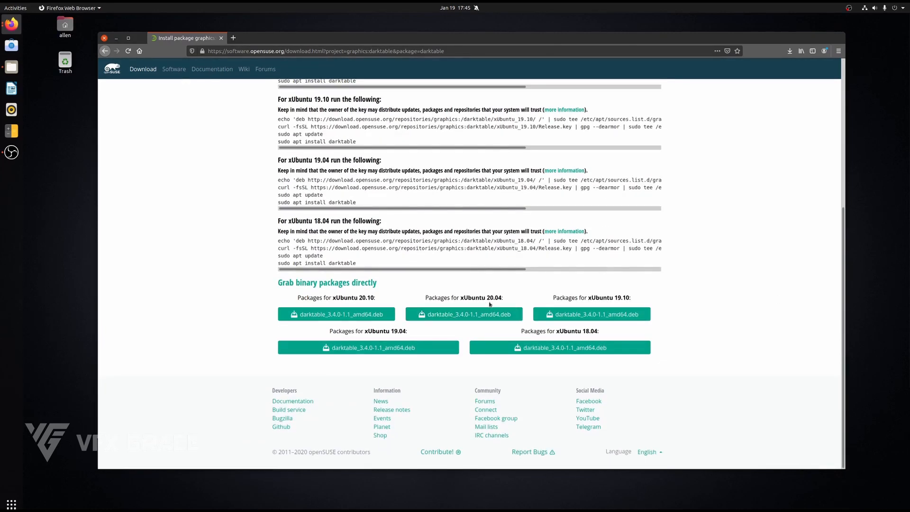
left_click(462, 314)
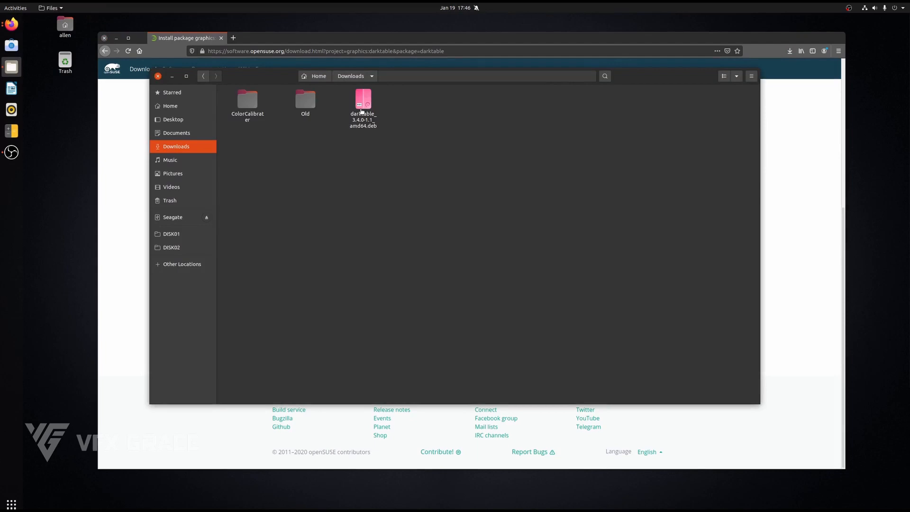
Install the downloaded darktable 3.4.0 .deb in Ubuntu Software, authenticating, then close it
double_click(363, 99)
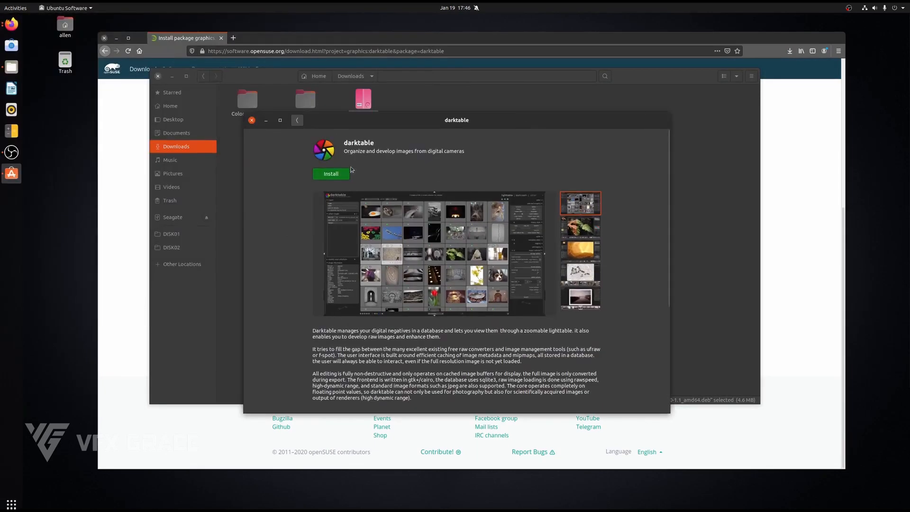
left_click(330, 173)
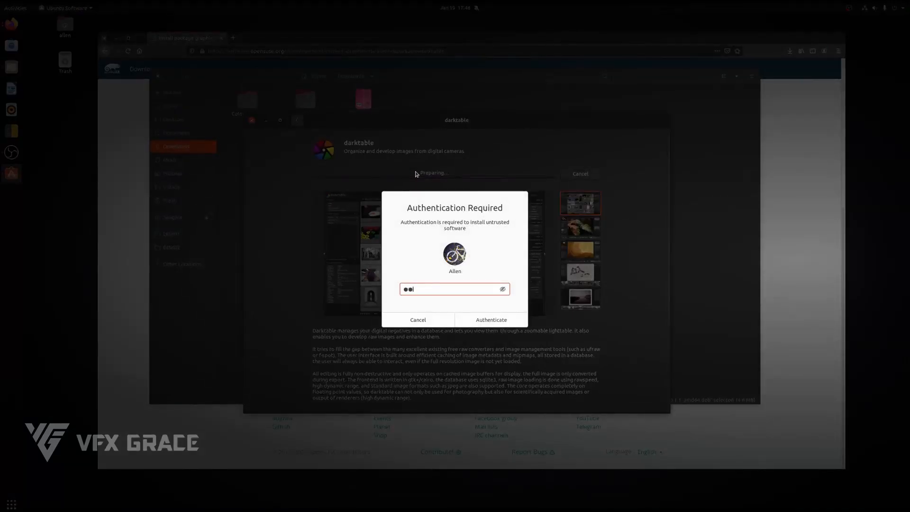
left_click(491, 320)
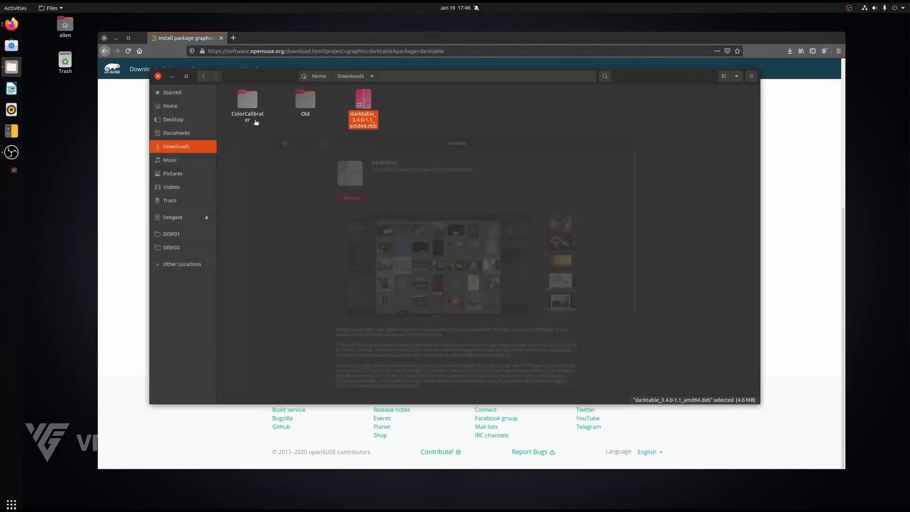
left_click(158, 76)
type("darkt")
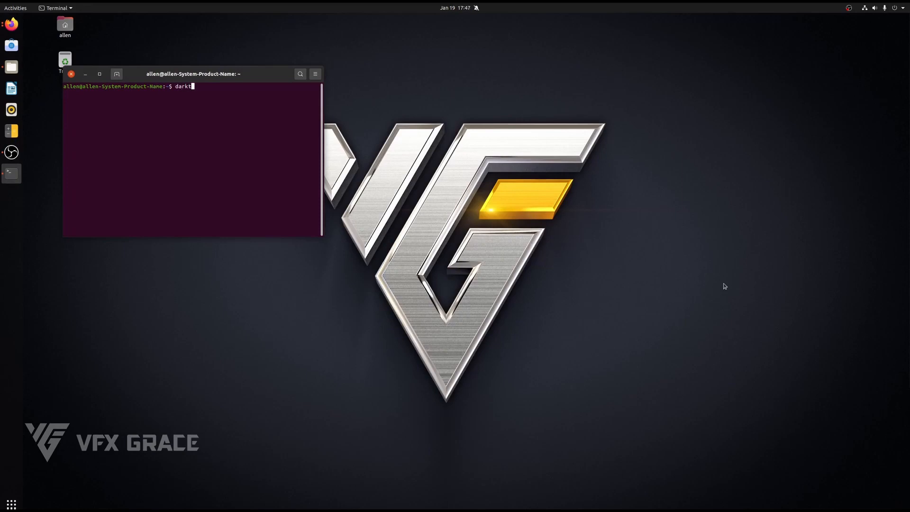
Launch darktable from the terminal, import the Pictures/Footage folder of six photos, then close it
key("Return")
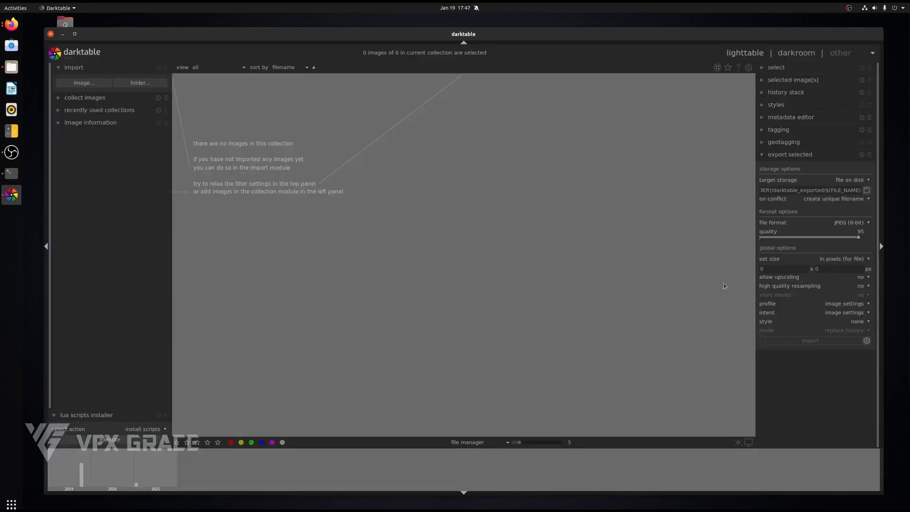
mouse_move(140, 83)
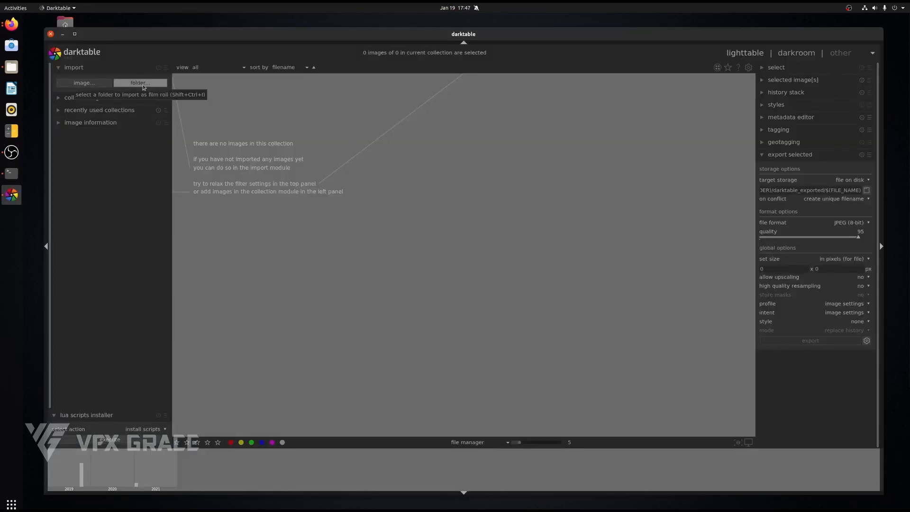
left_click(140, 82)
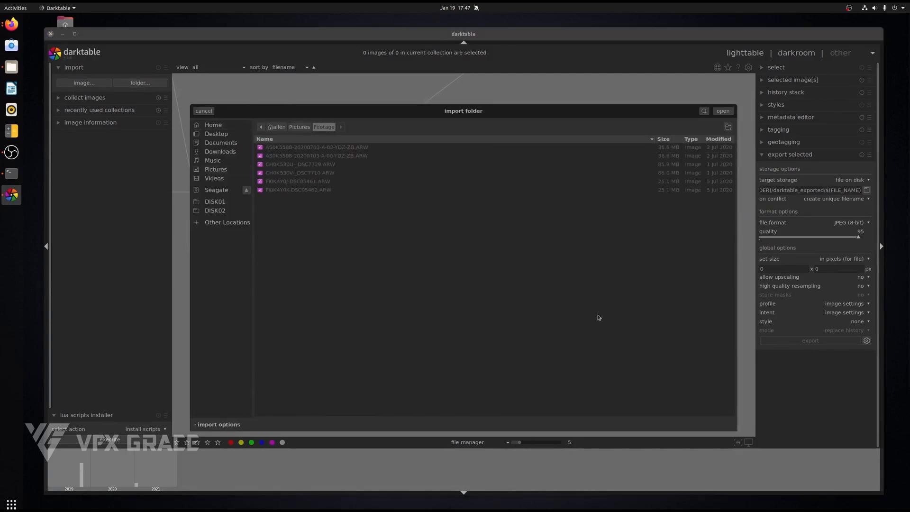
left_click(722, 111)
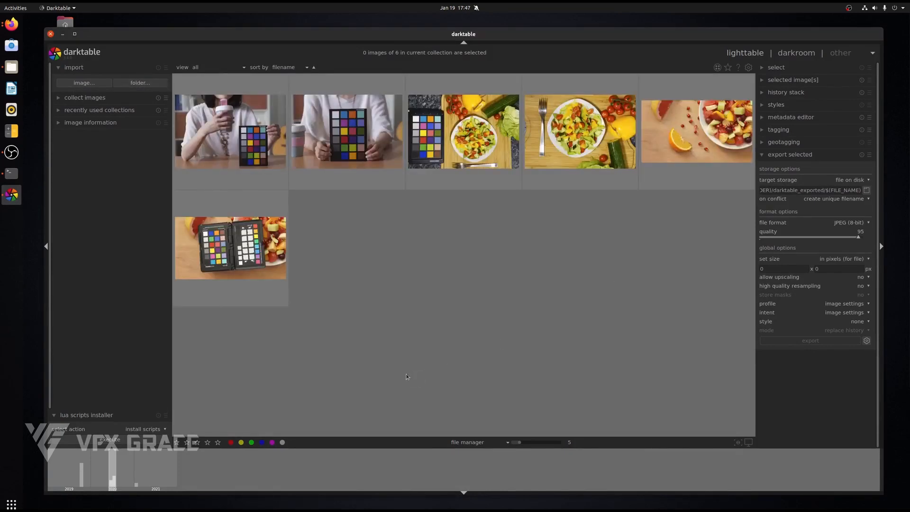
double_click(231, 249)
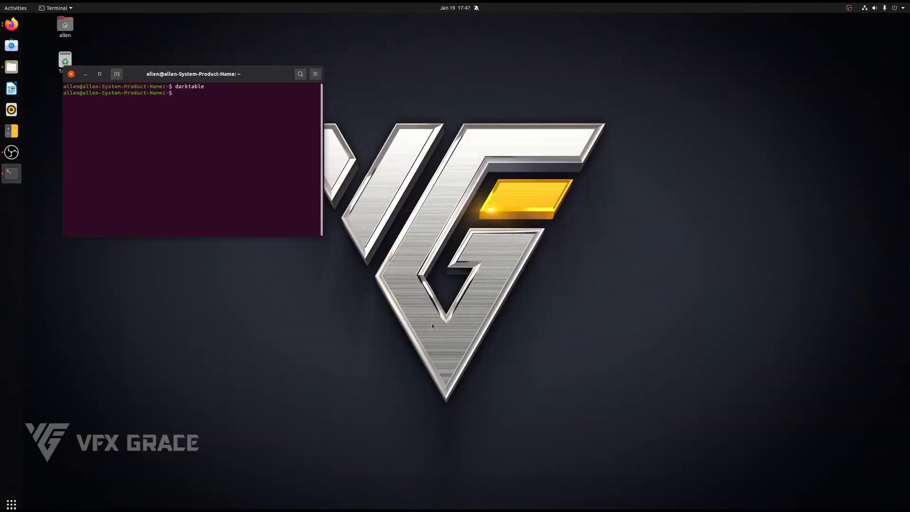
Run the ColorCalibrater installer from Downloads and complete its wizard with the default location
left_click(10, 67)
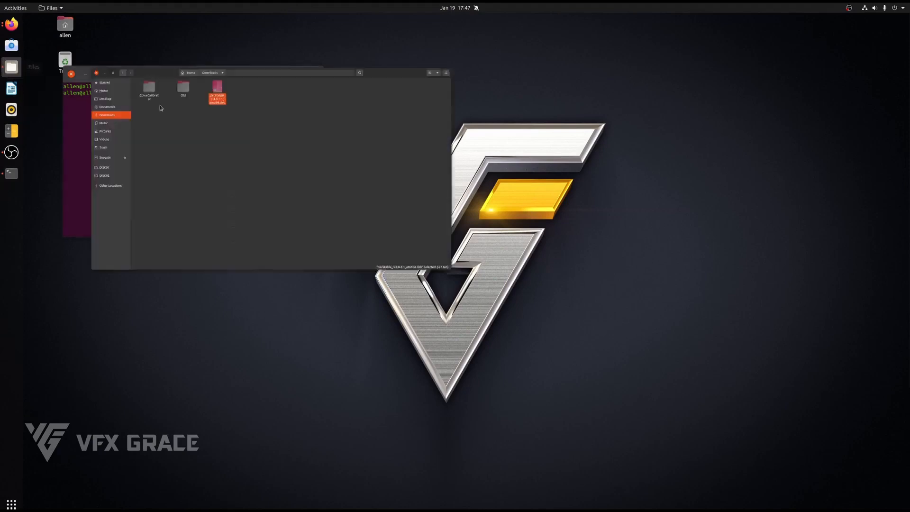
double_click(353, 98)
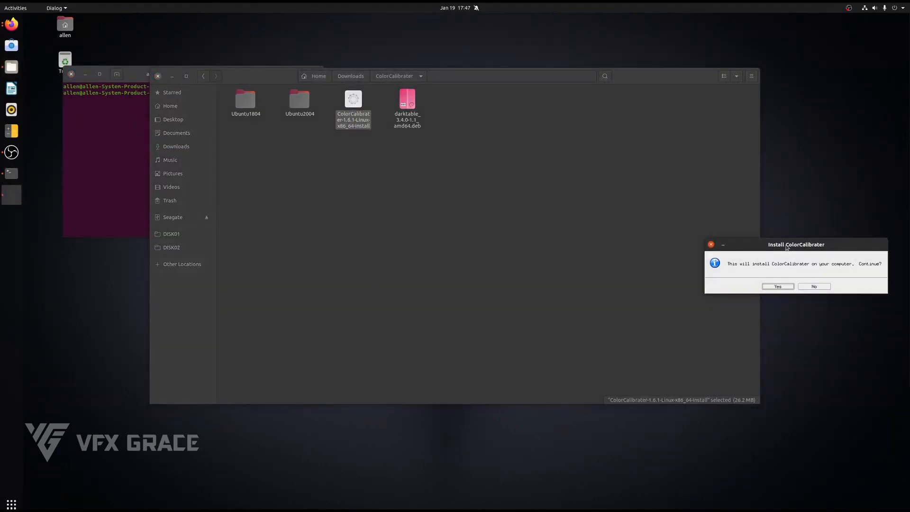
left_click(777, 287)
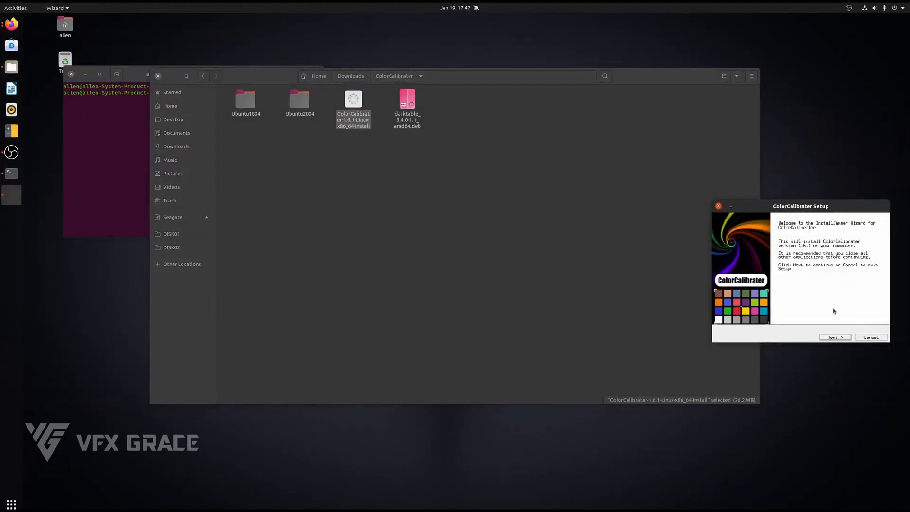
left_click(835, 337)
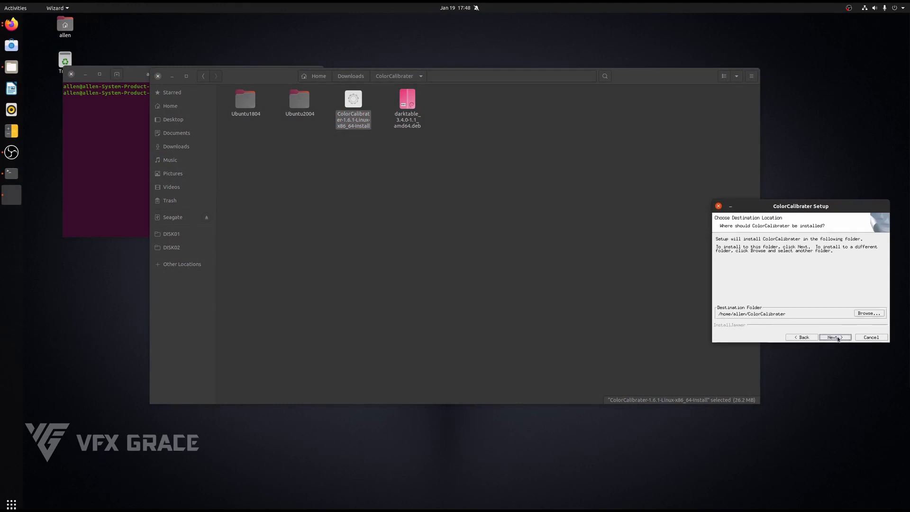
left_click(834, 337)
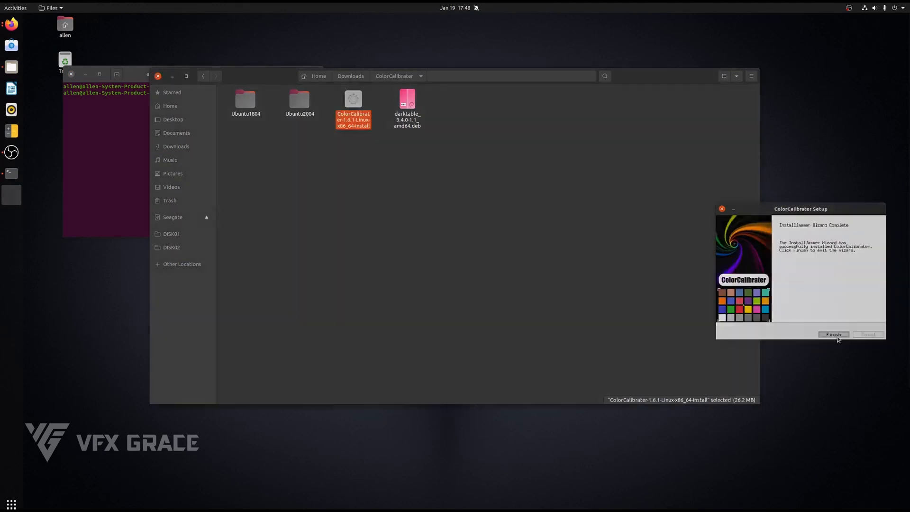
left_click(832, 334)
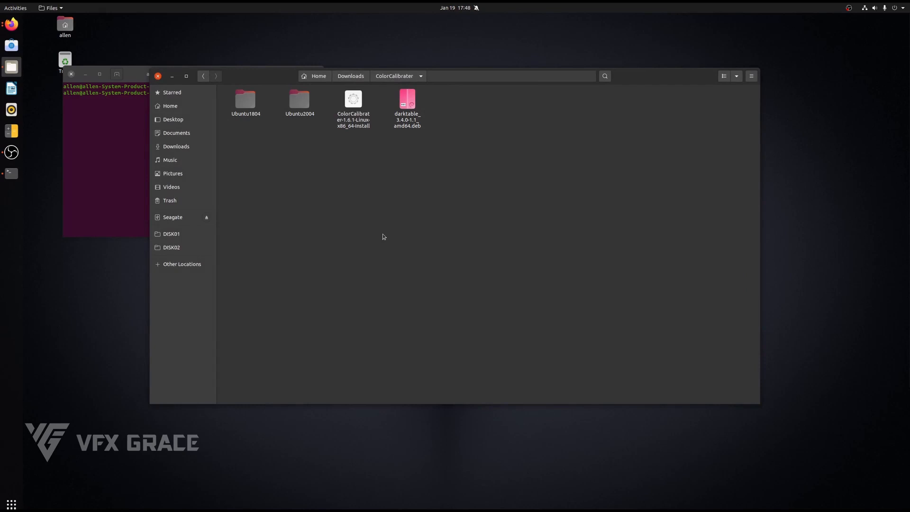
mouse_move(245, 124)
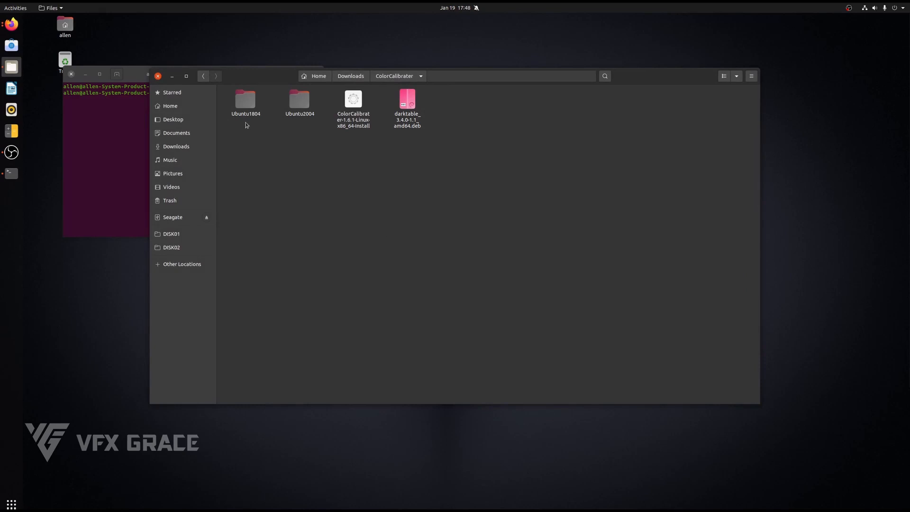
Open ColorCalibrater's Ubuntu2004 folder and /usr/lib/x86_64-linux-gnu/darktable/plugins in a second tab
left_click(245, 99)
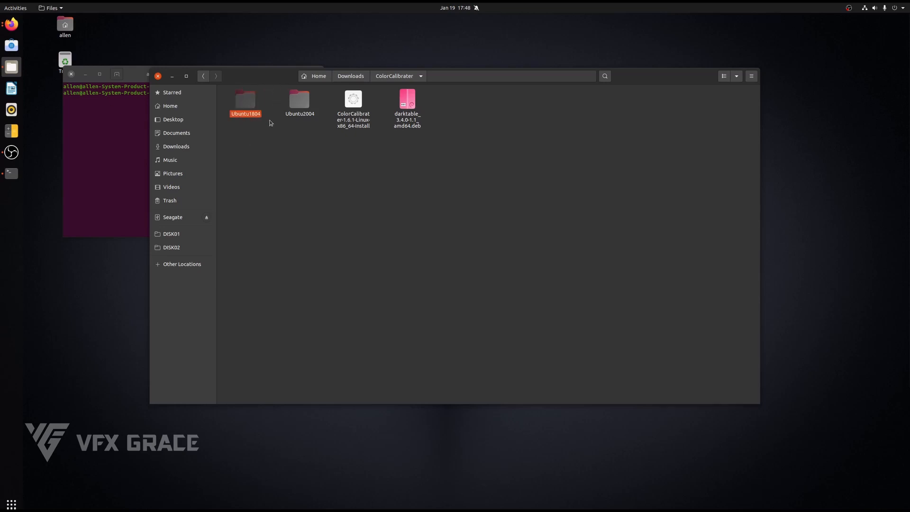
double_click(299, 99)
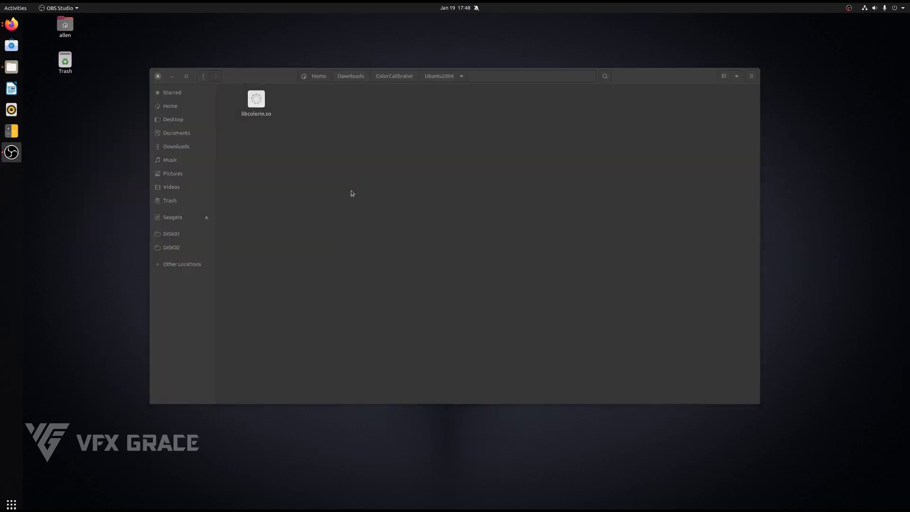
left_click(256, 99)
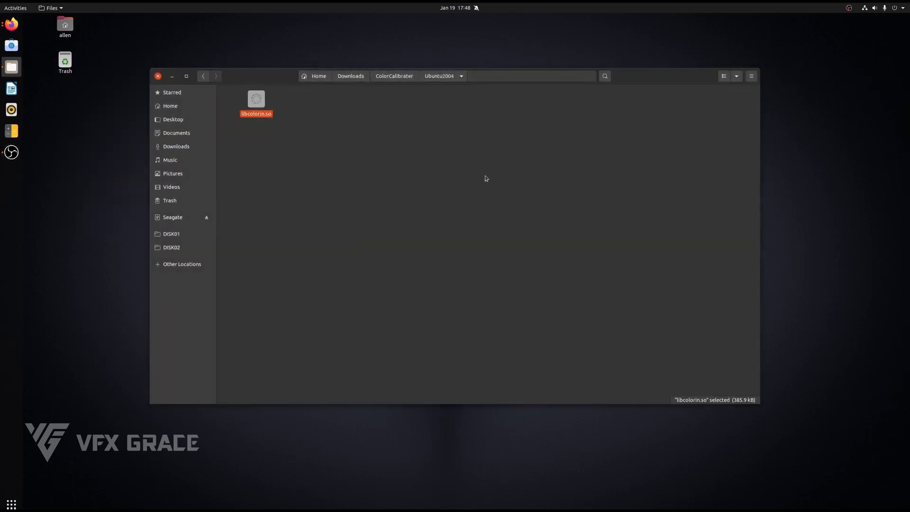
mouse_move(495, 176)
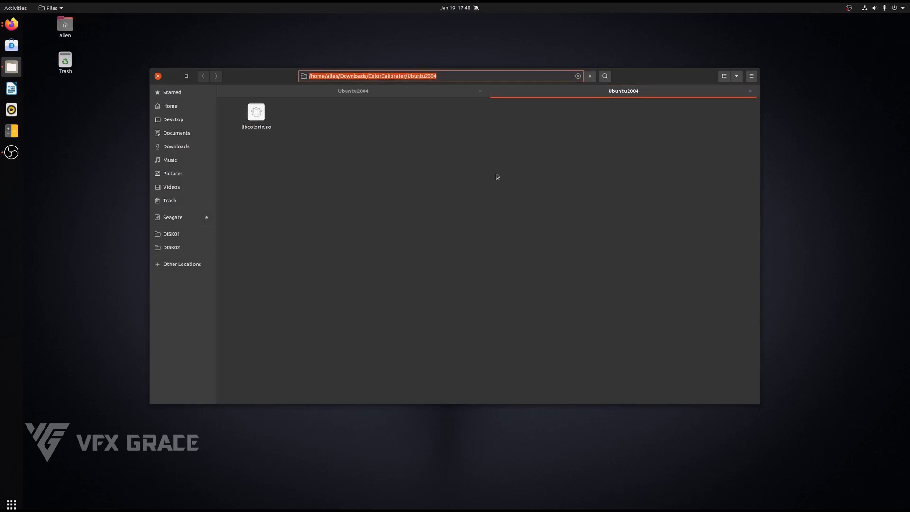
type("/usr/lib/x86_64-linux-gnu/darktable/plugins")
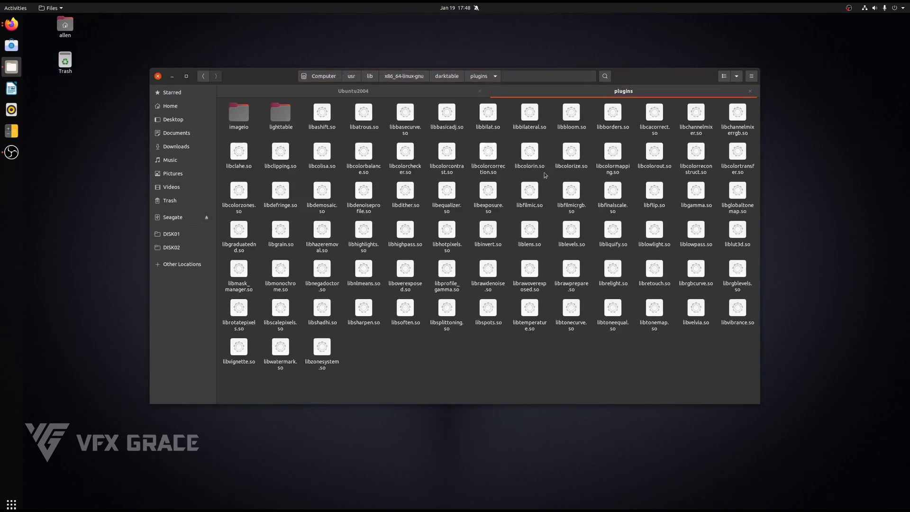
left_click(528, 165)
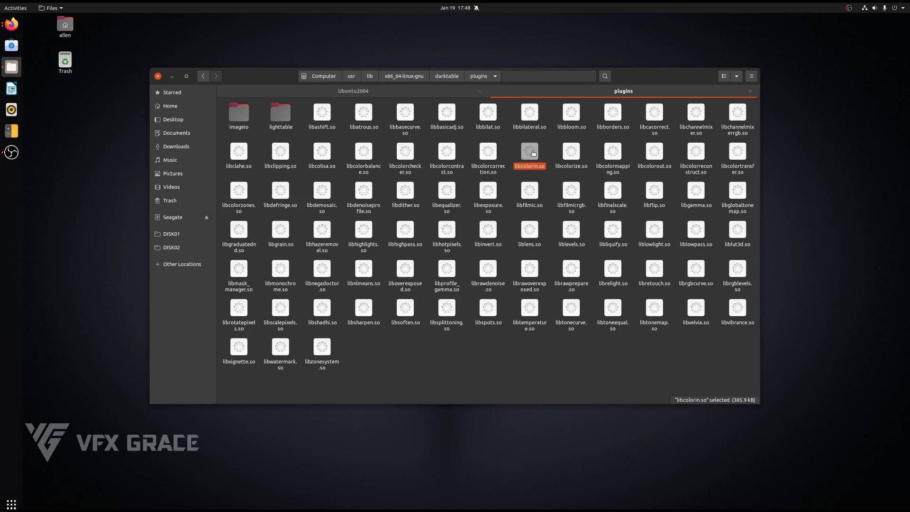
mouse_move(542, 338)
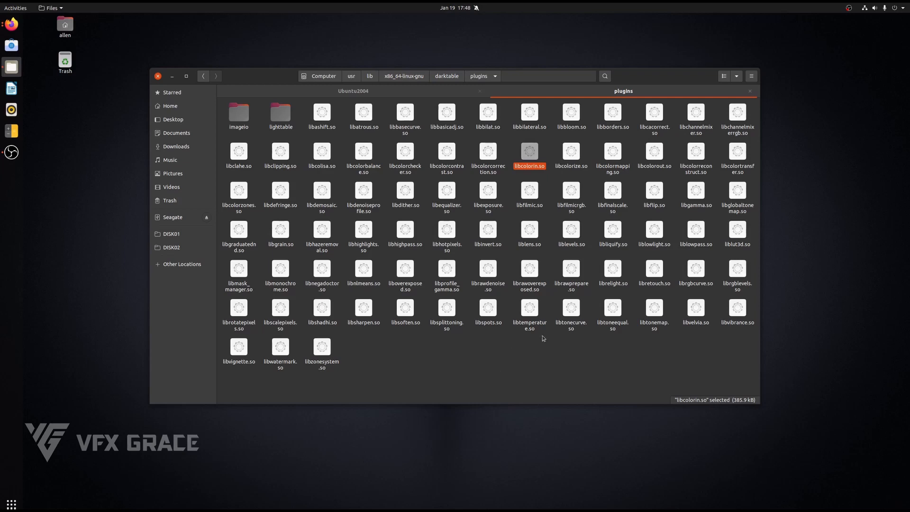
Rename libcolorin.so to libcolorin.so.bak with sudo, then copy in the Ubuntu2004 version
right_click(543, 338)
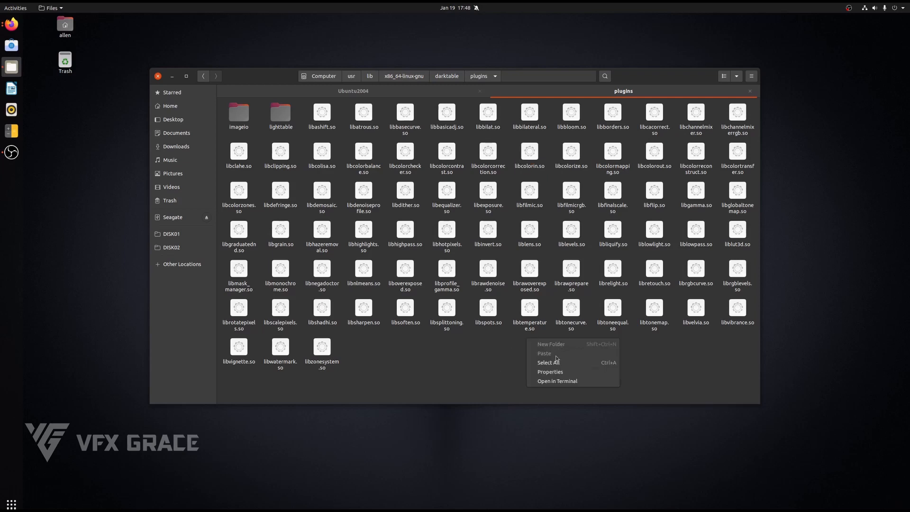
mouse_move(556, 381)
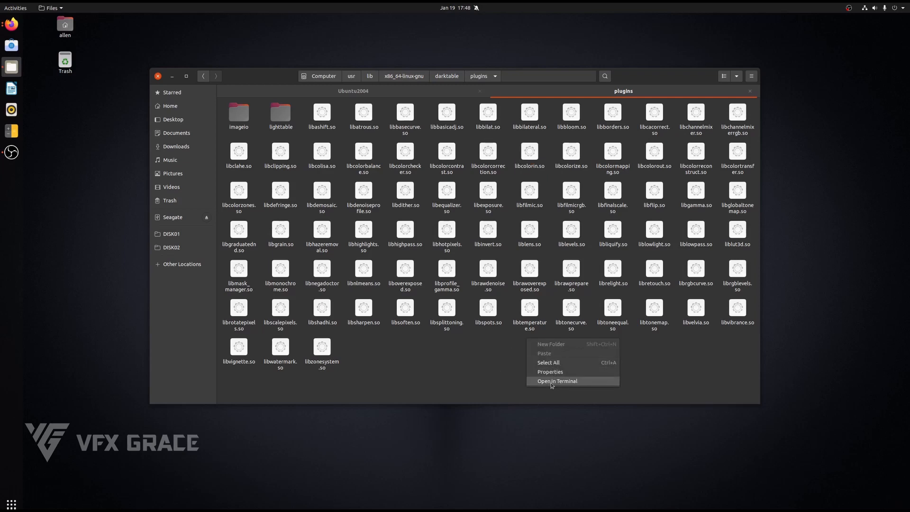
left_click(555, 381)
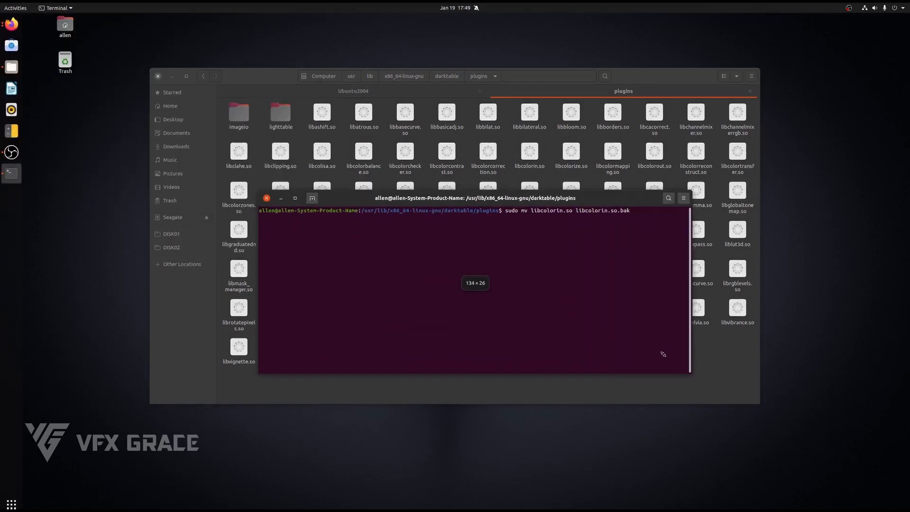
key("Return")
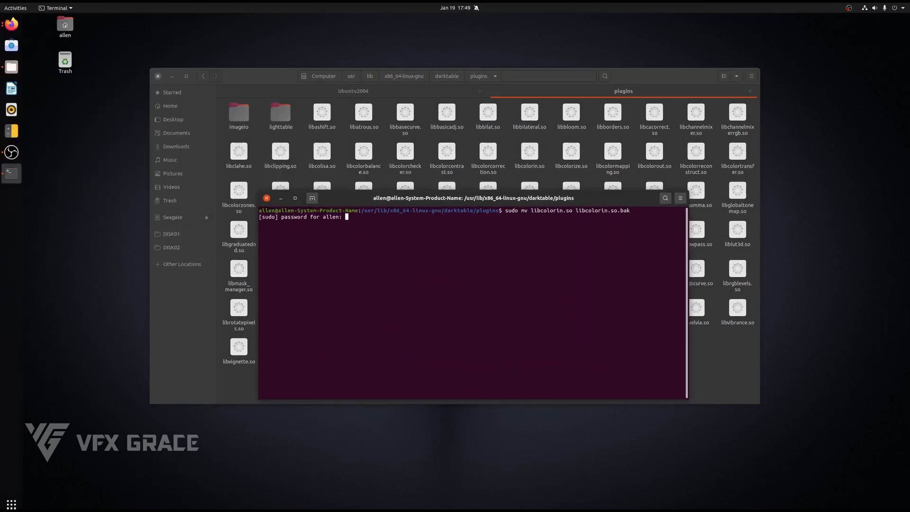
key("Return")
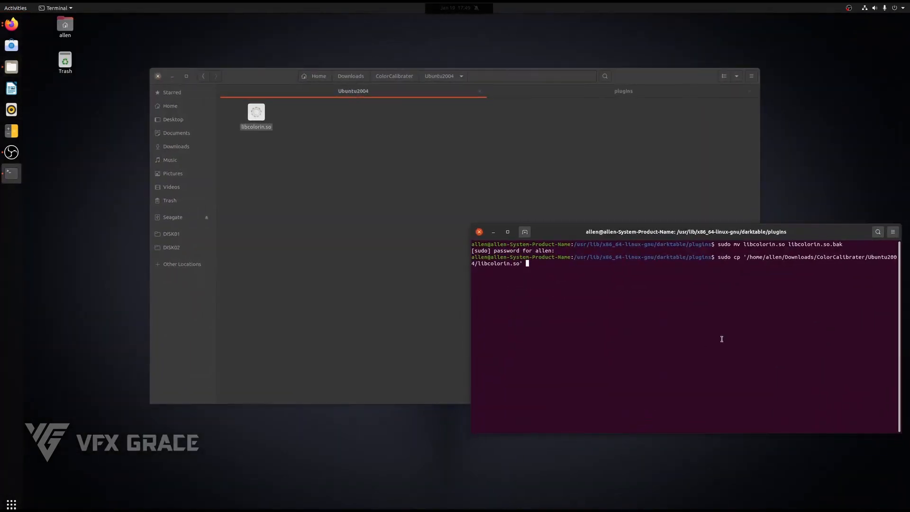
type(" ./")
key("Return")
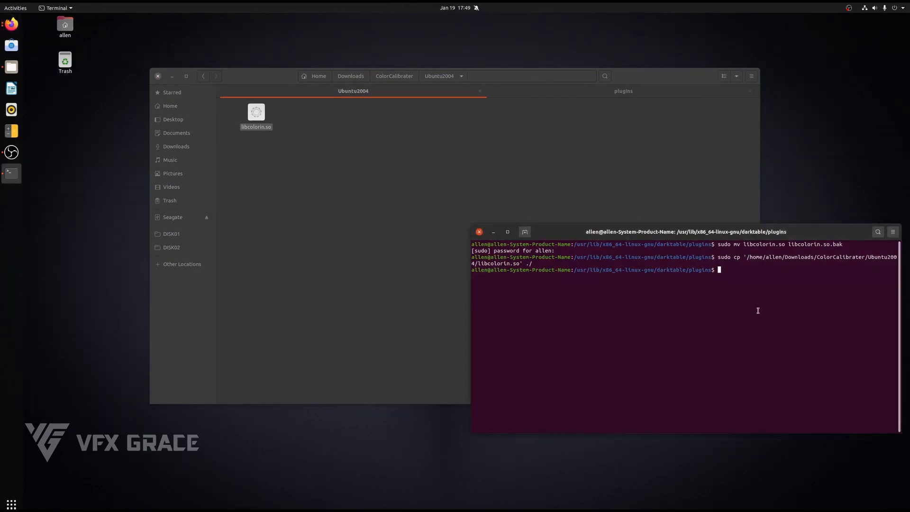
key("Return")
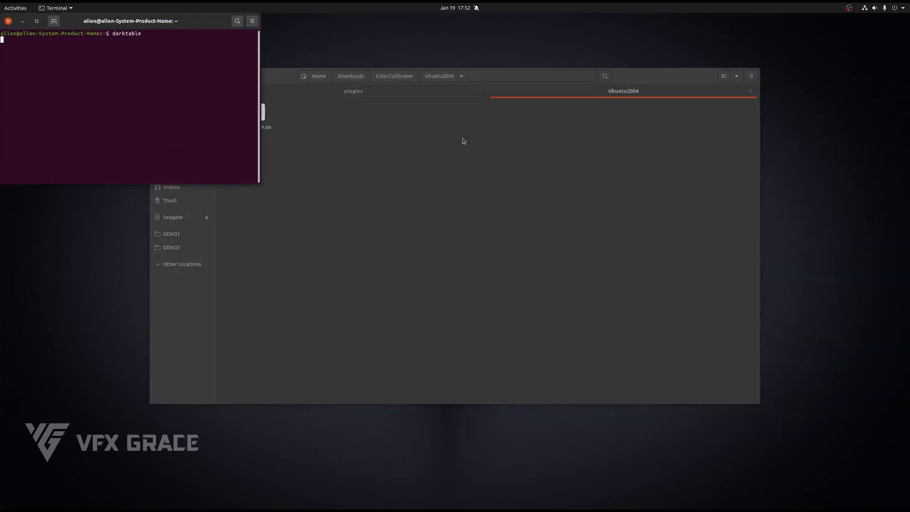
Launch darktable, open the fruit-bowl checker photo in darkroom, and crop it to the chart
key("Return")
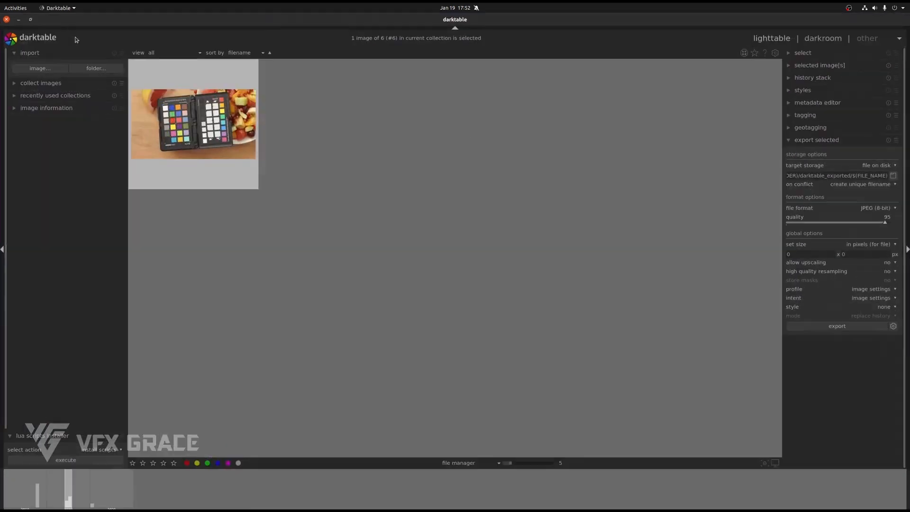
double_click(193, 124)
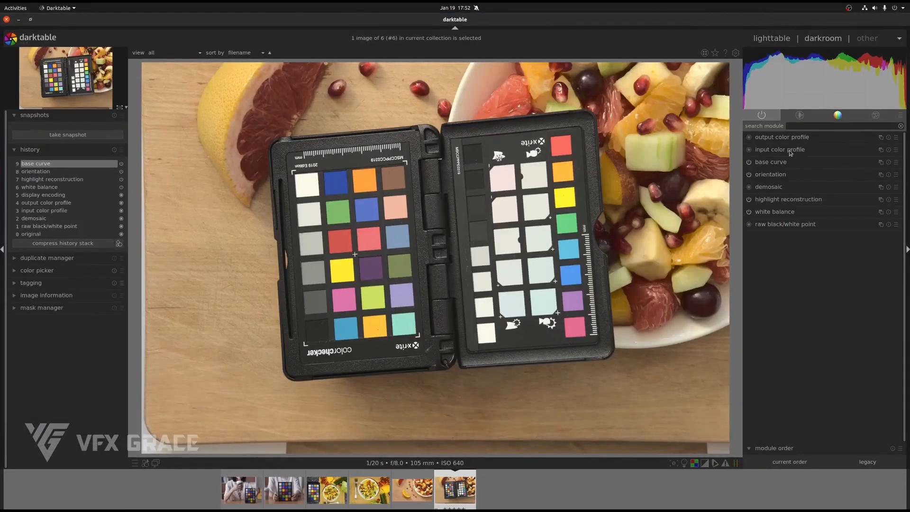
left_click(779, 149)
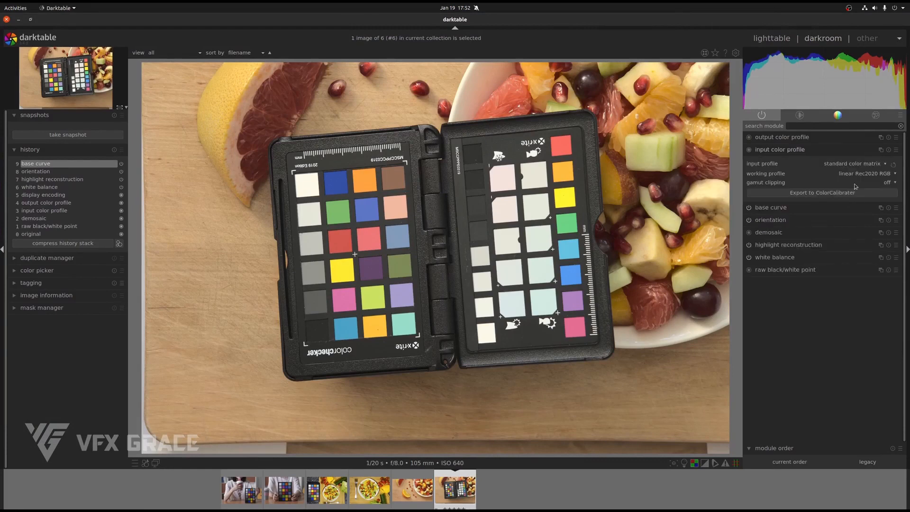
mouse_move(869, 195)
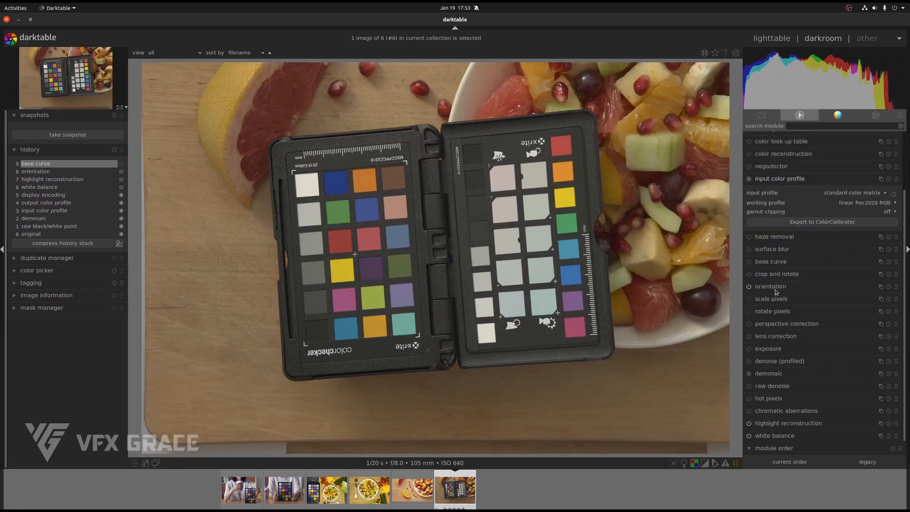
left_click(776, 274)
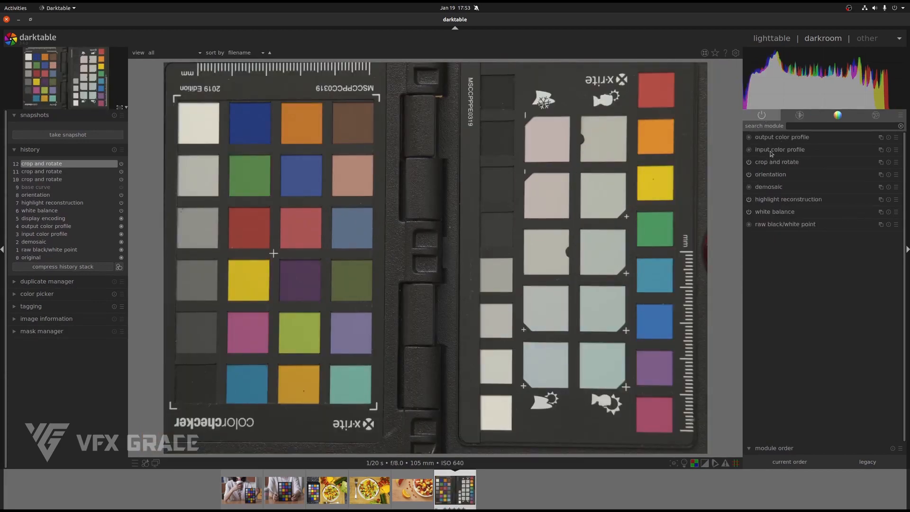
Export the cropped chart to ColorCalibrator as ColorCheckerPassport and save the resulting ICC profile
left_click(780, 150)
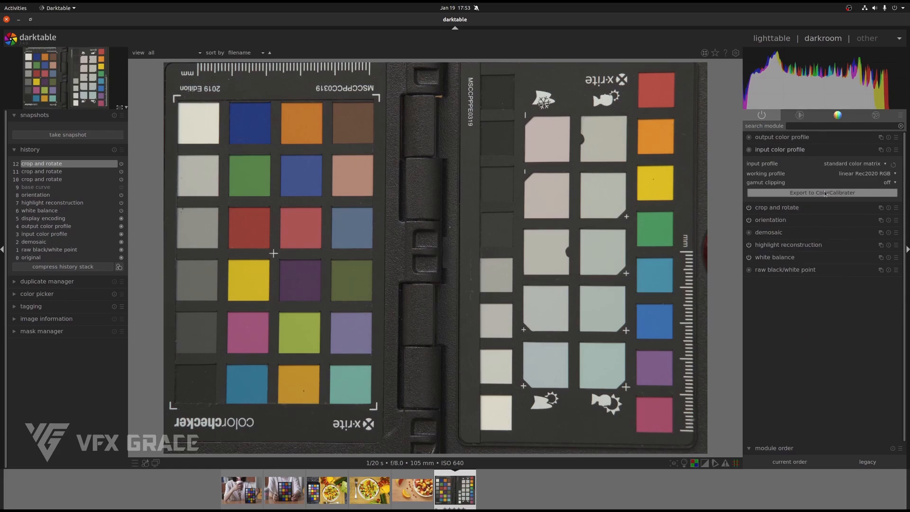
left_click(822, 192)
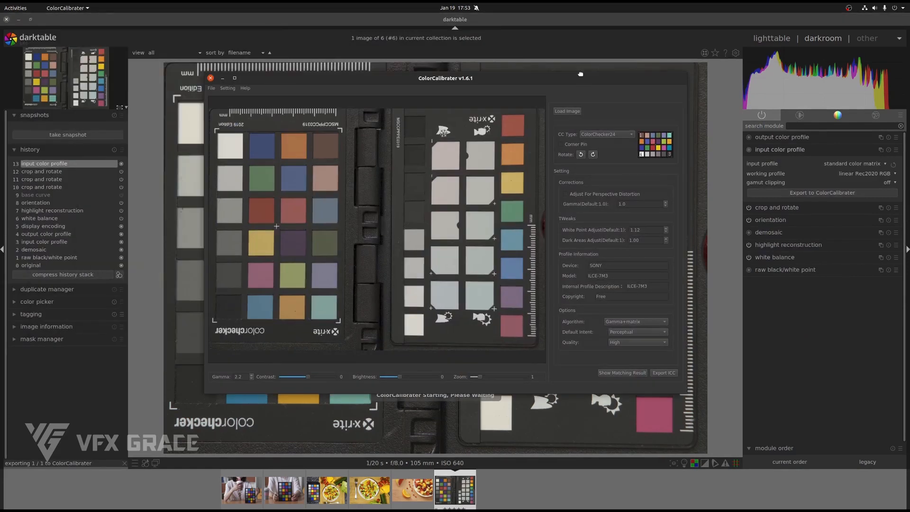
left_click(605, 134)
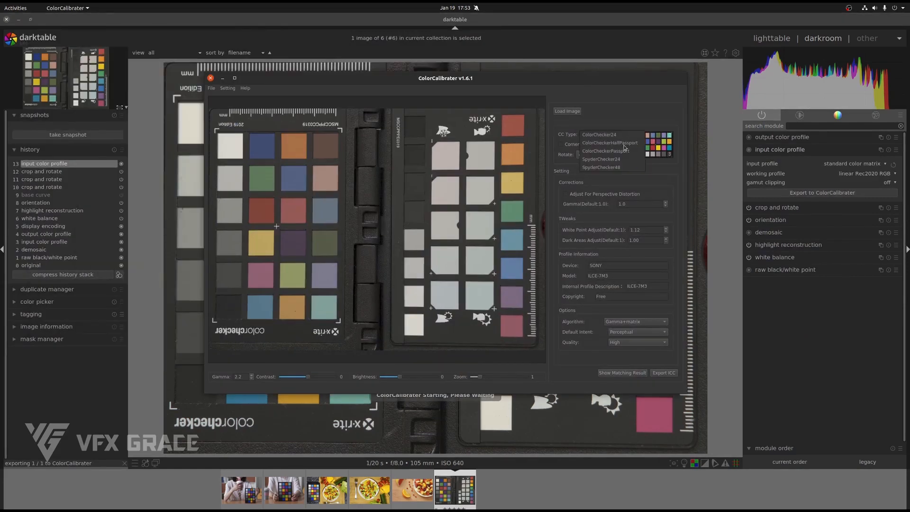
left_click(607, 151)
type("-011800")
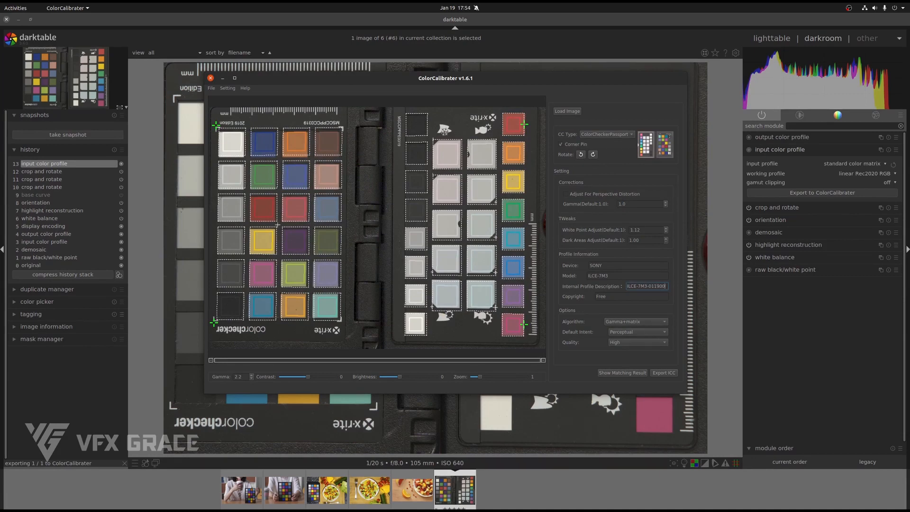
left_click(662, 373)
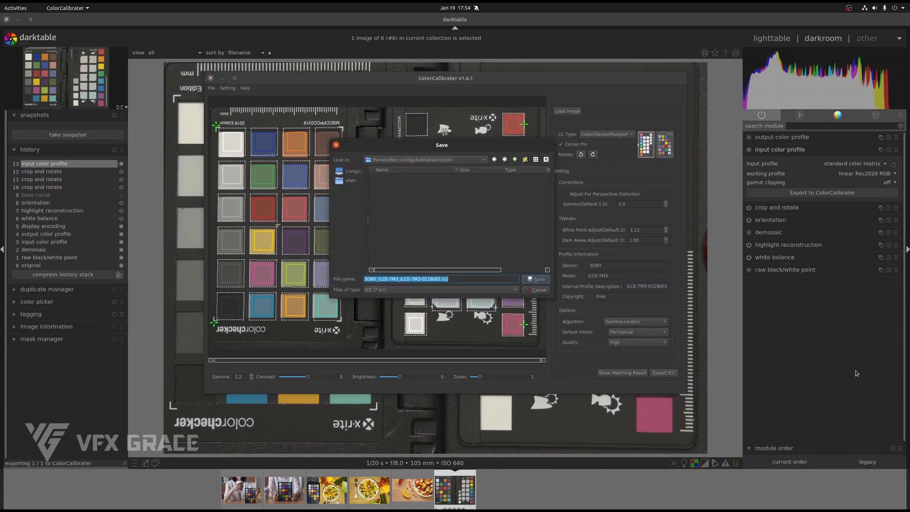
left_click(538, 289)
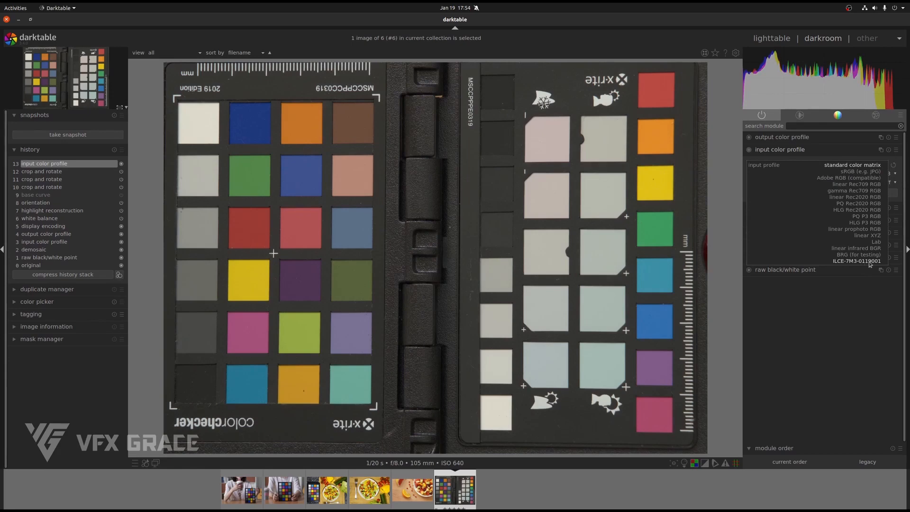
Apply the ILCE-7M3-0119001 input profile to the fruit-bowl photo and disable crop and rotate
left_click(857, 261)
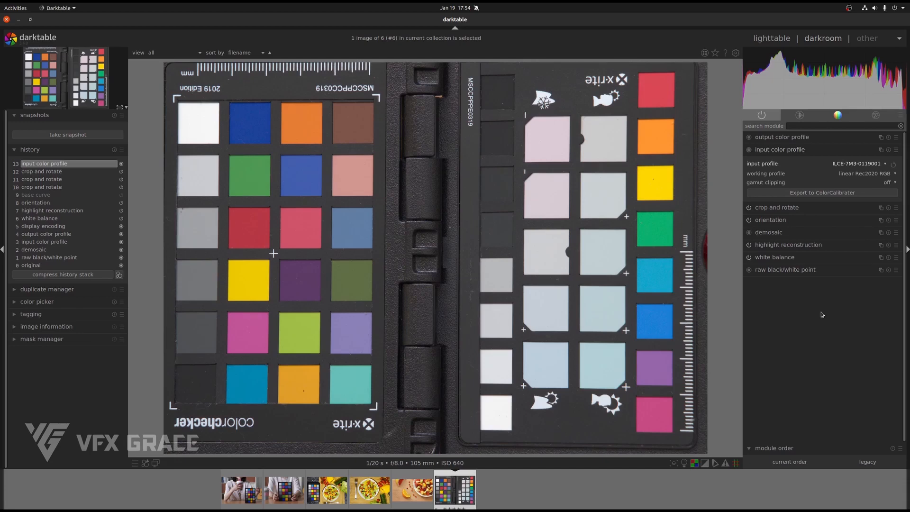
mouse_move(752, 211)
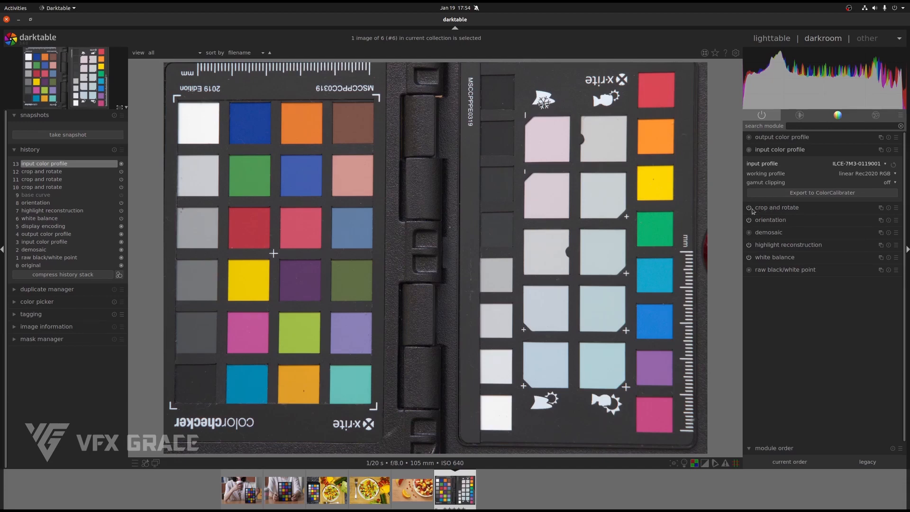
left_click(749, 207)
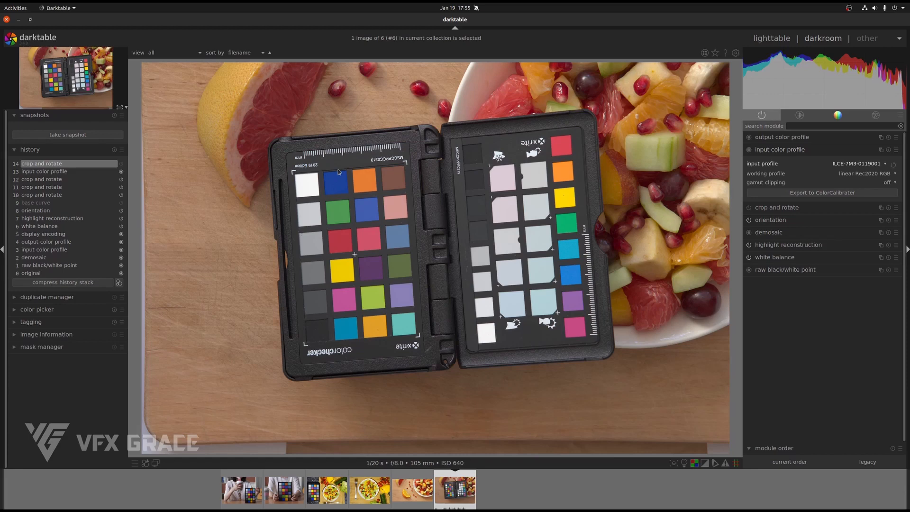
Open the Datacolor chart photo from lighttable, show all modules, and enable crop and rotate
left_click(771, 38)
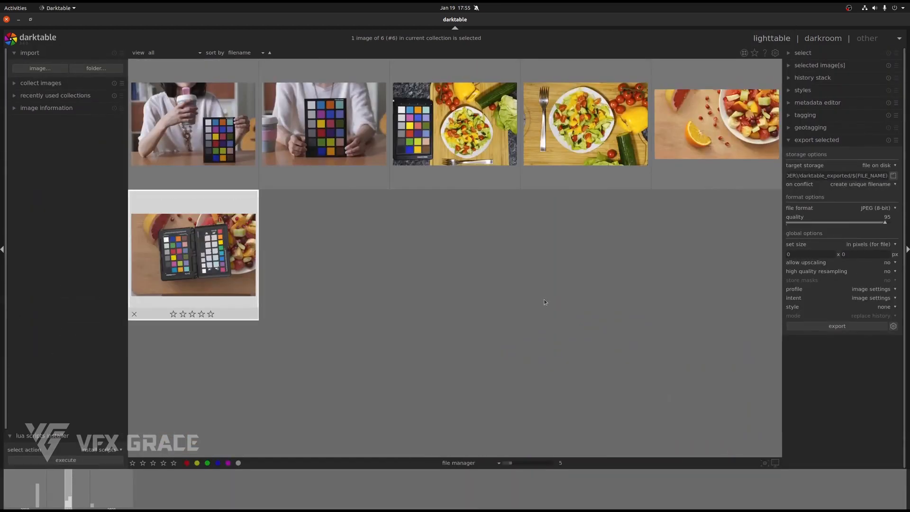
double_click(323, 123)
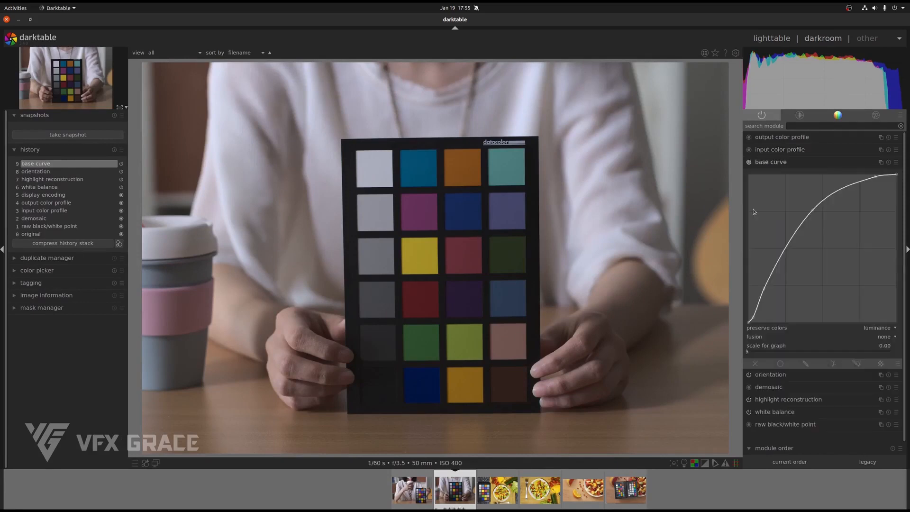
left_click(771, 161)
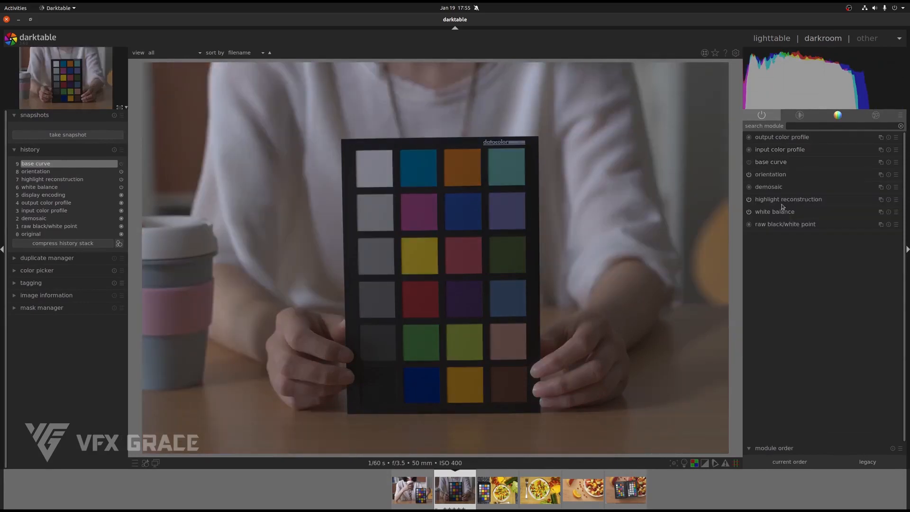
left_click(798, 115)
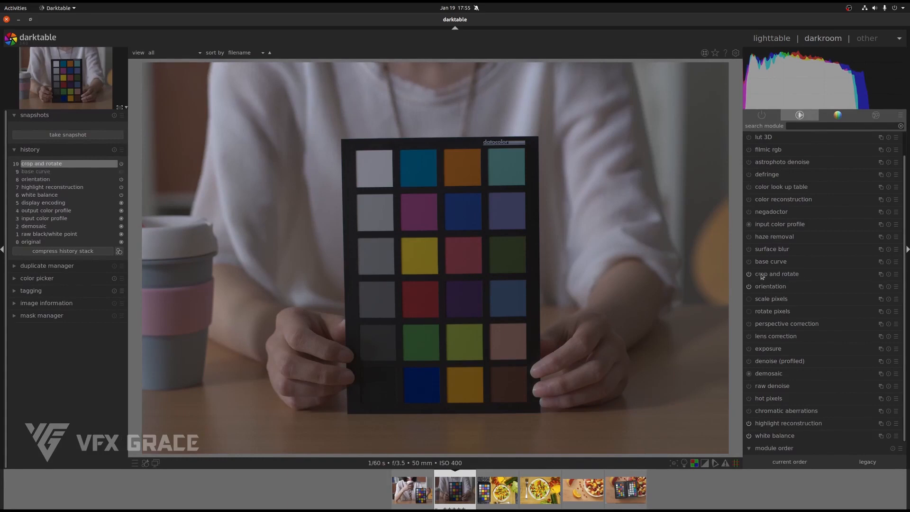
left_click(776, 273)
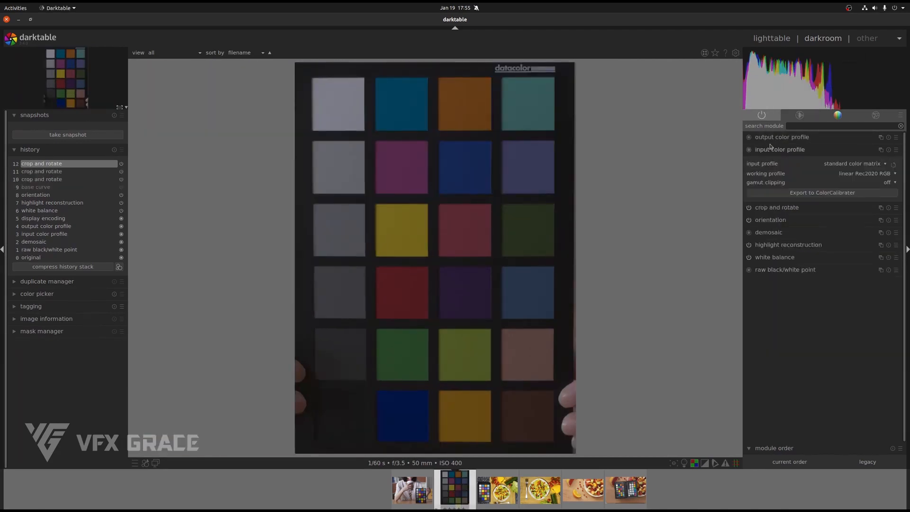
Load the cropped chart into ColorCalibrator as SpyderChecker24 and preview the patch matching result
left_click(822, 191)
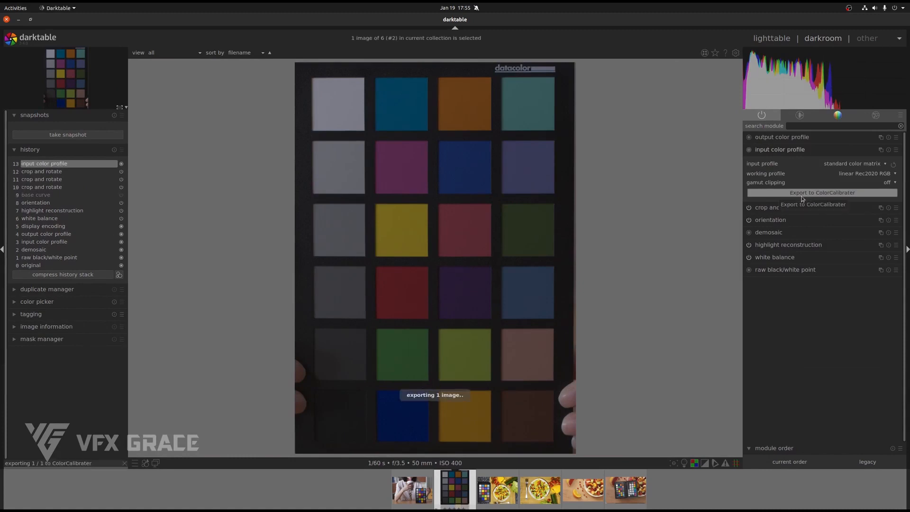
left_click(821, 192)
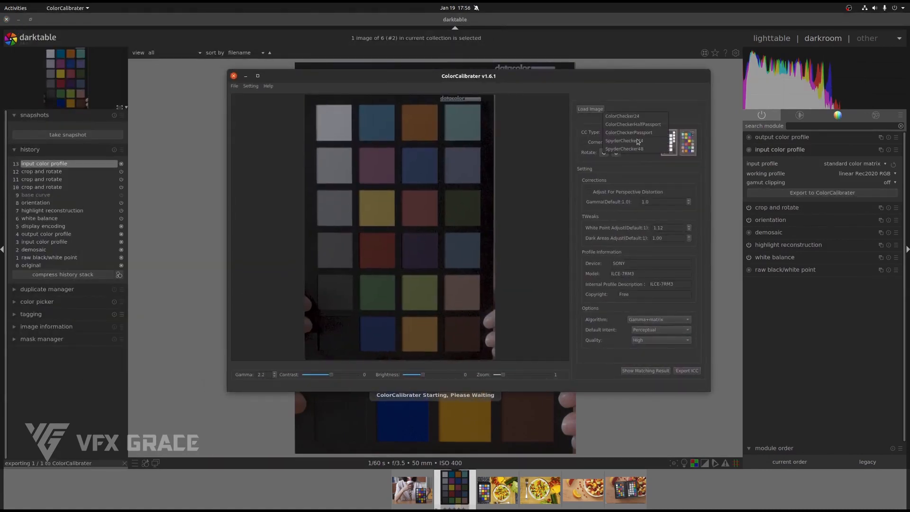
left_click(623, 140)
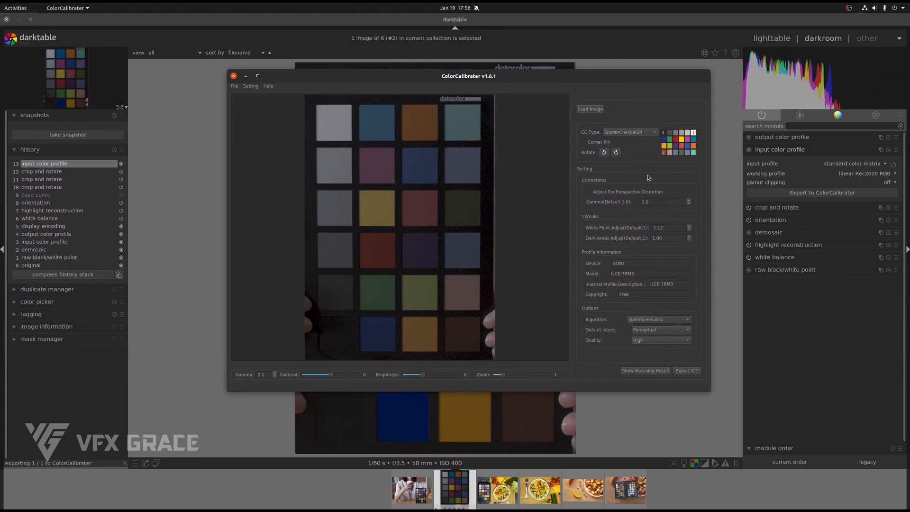
mouse_move(644, 370)
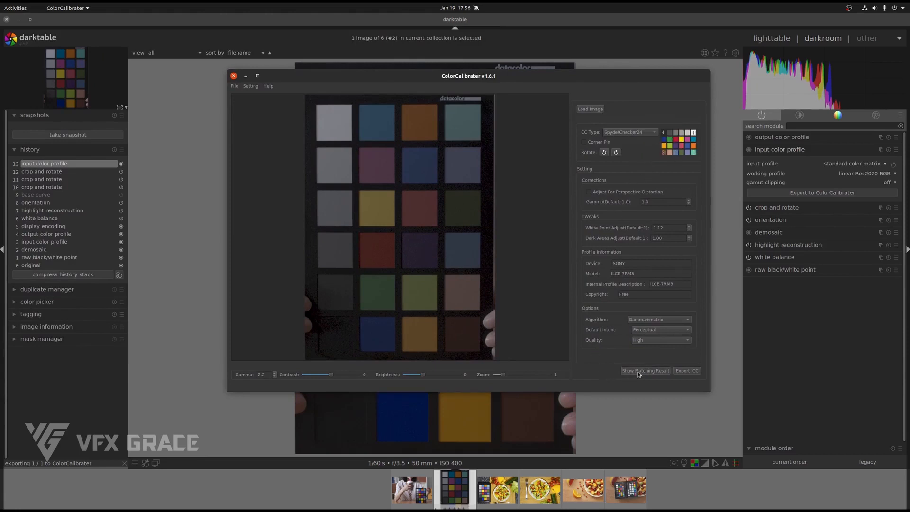
left_click(644, 370)
type("-0119002")
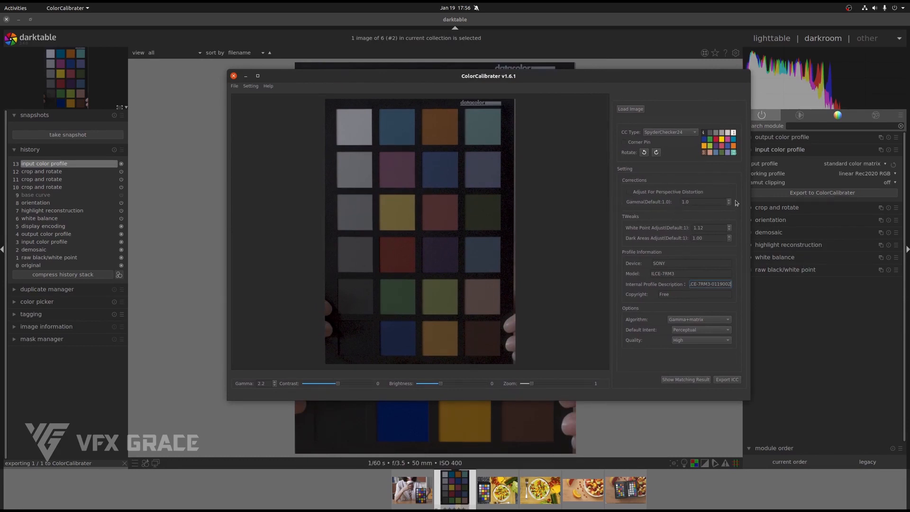
mouse_move(653, 175)
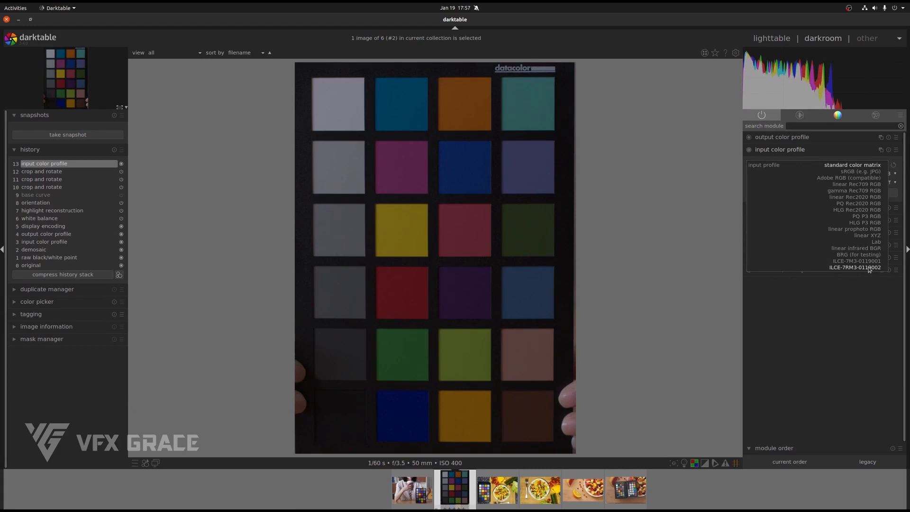
Select ILCE-7RM3-0119002 as the Datacolor photo's input color profile
left_click(854, 267)
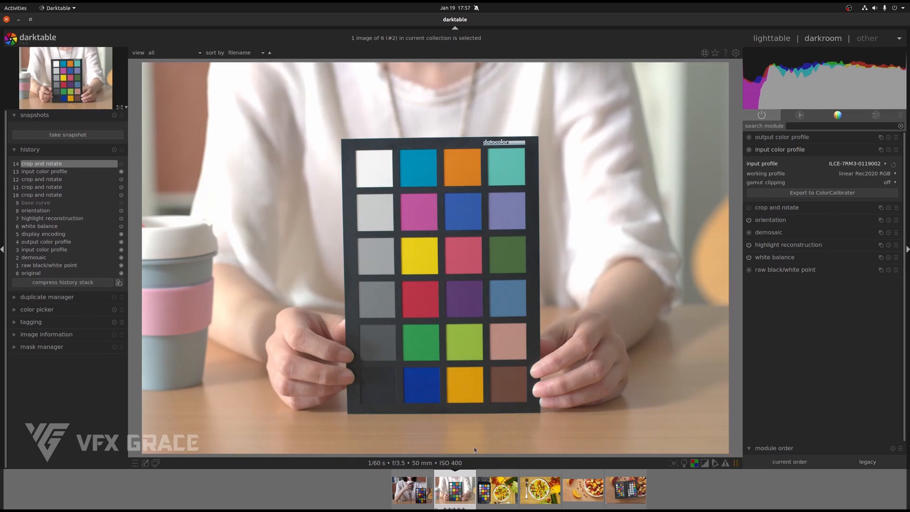
mouse_move(494, 405)
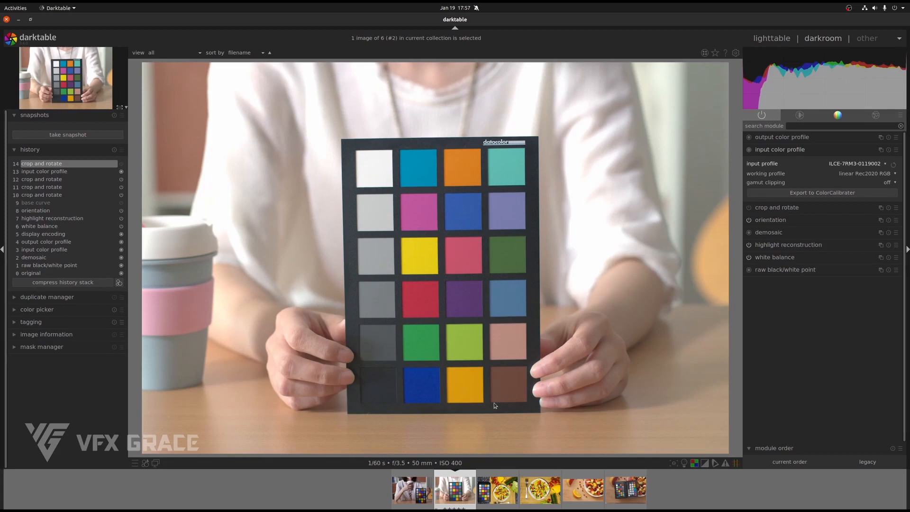
mouse_move(494, 405)
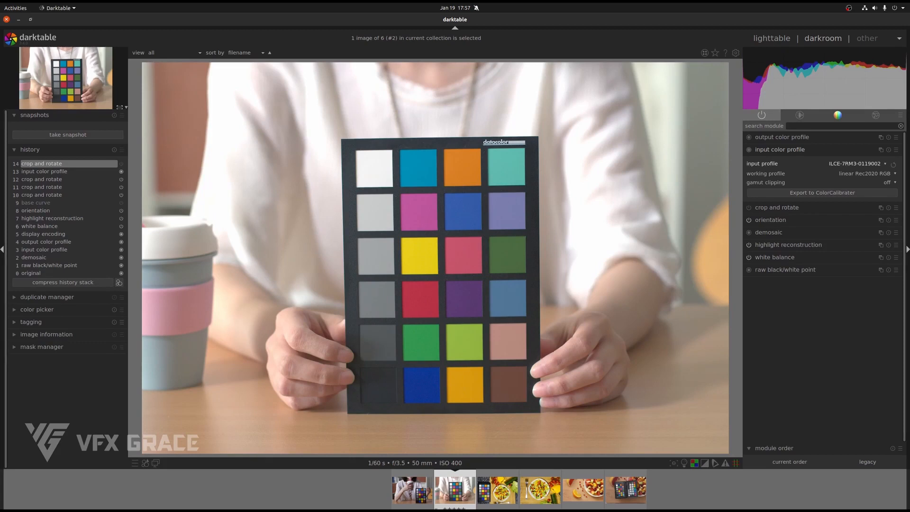